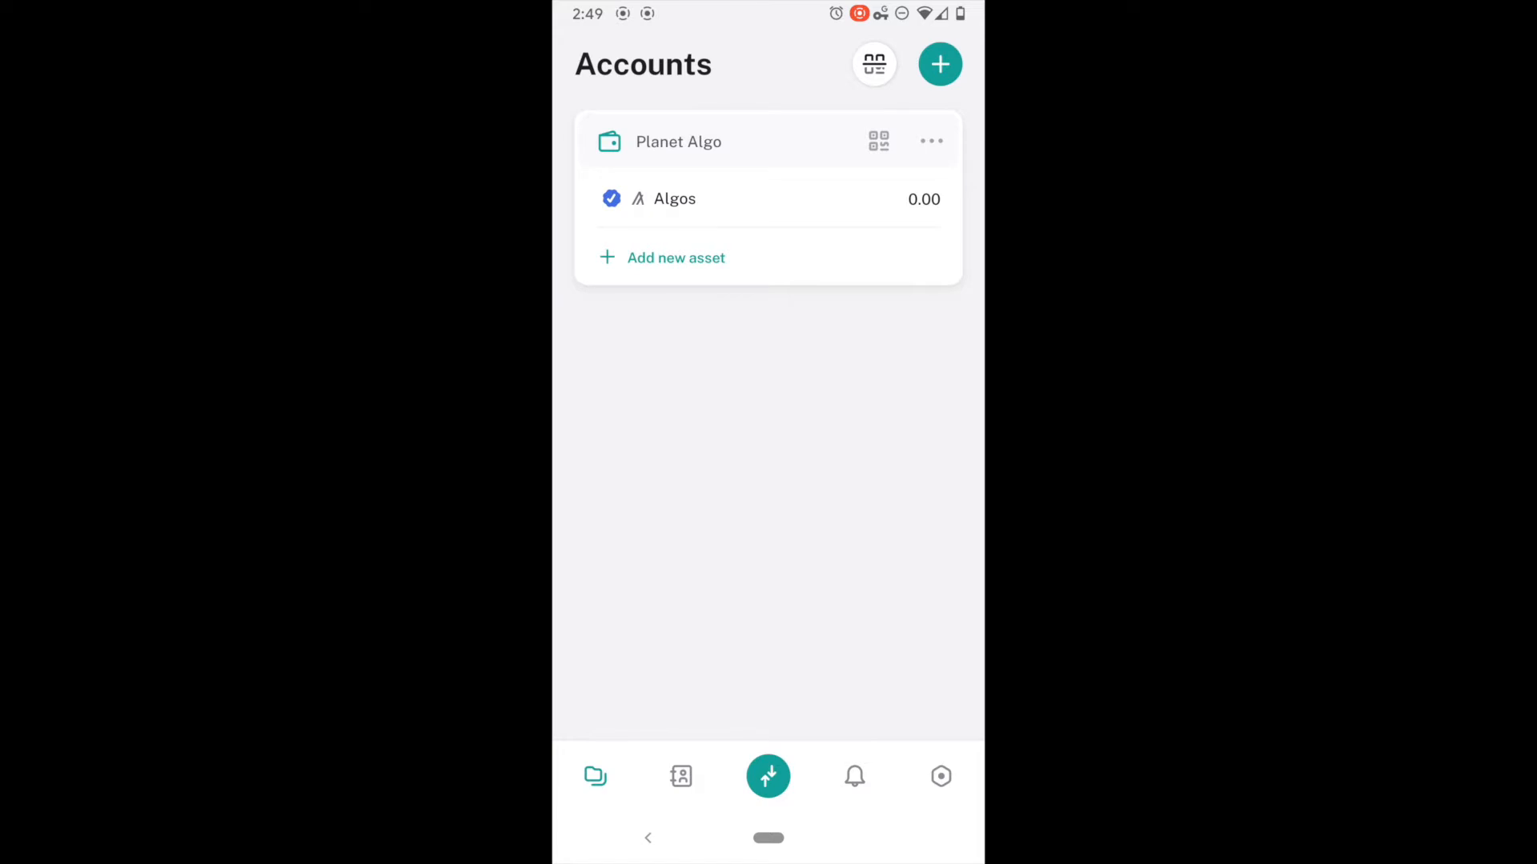
- Set the wallet's node to TestNet under Developer Settings > Node Settings
{"action": "left_click", "coordinate": [939, 776]}
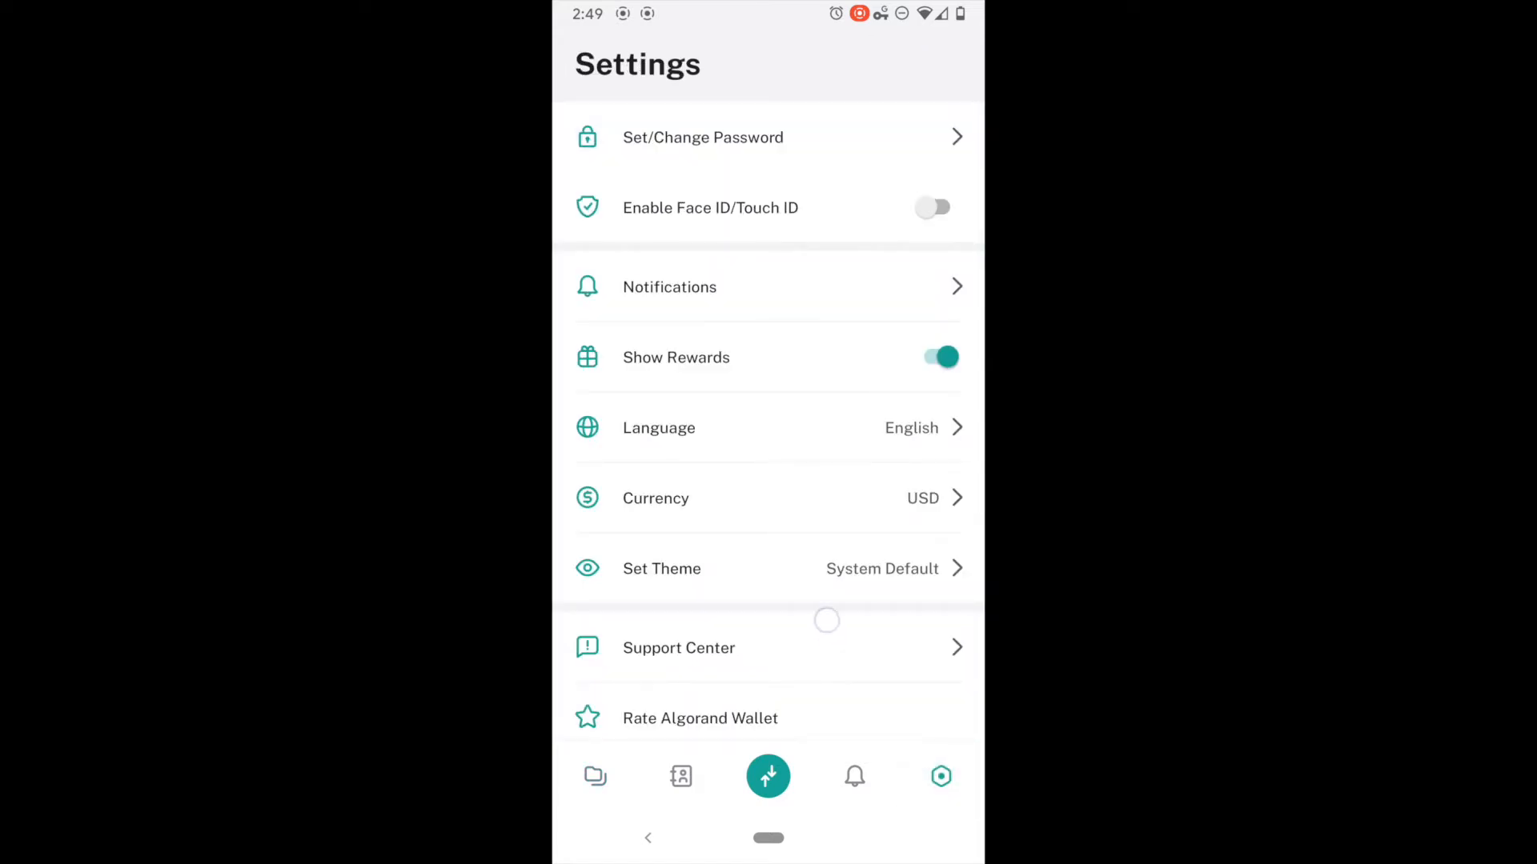
{"action": "scroll", "scroll_direction": "down", "scroll_amount": 3}
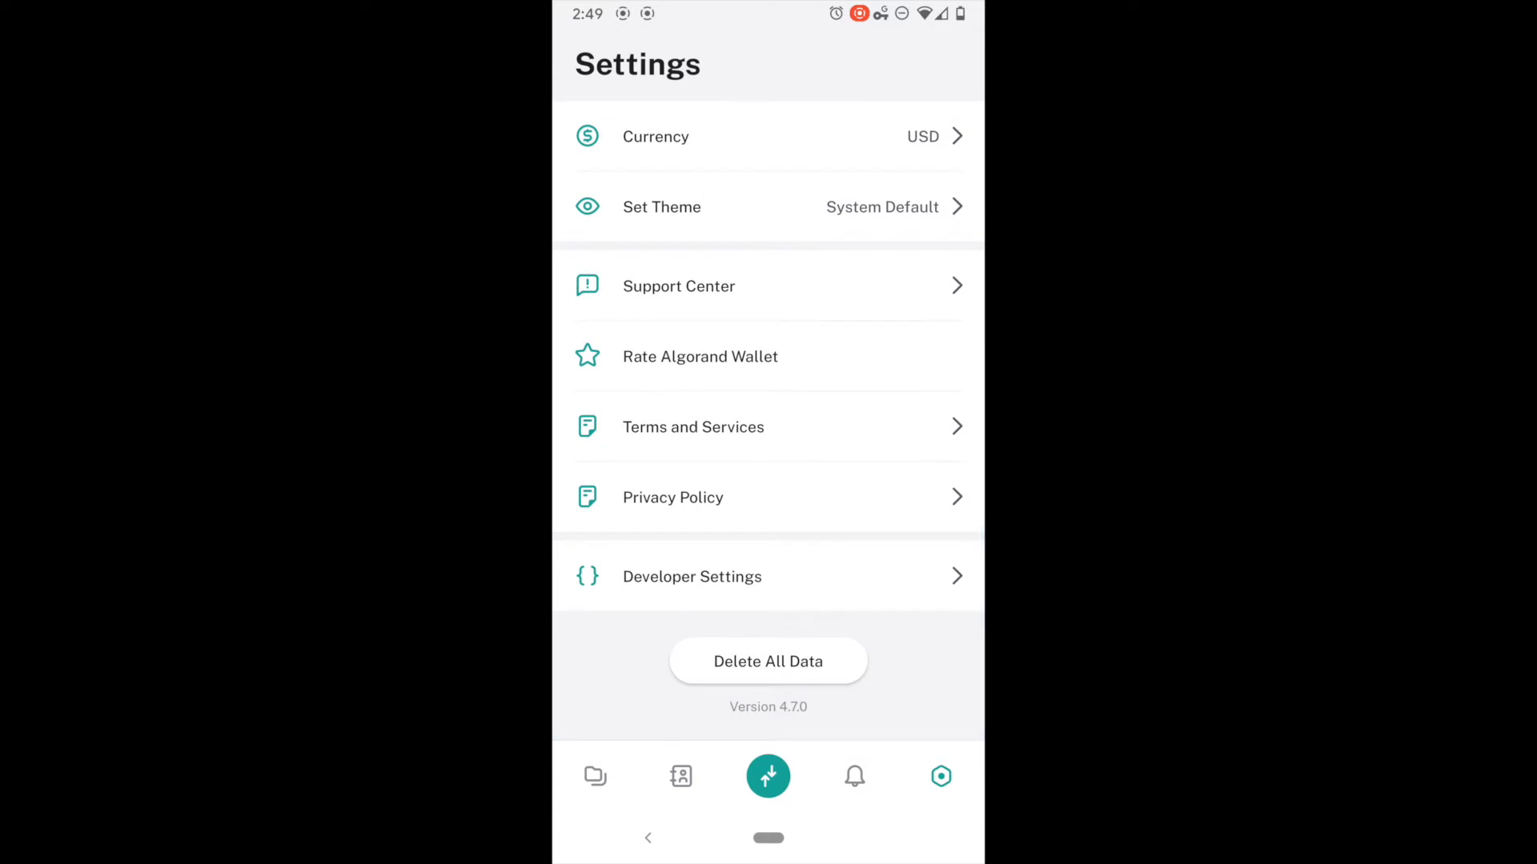
{"action": "left_click", "coordinate": [692, 576]}
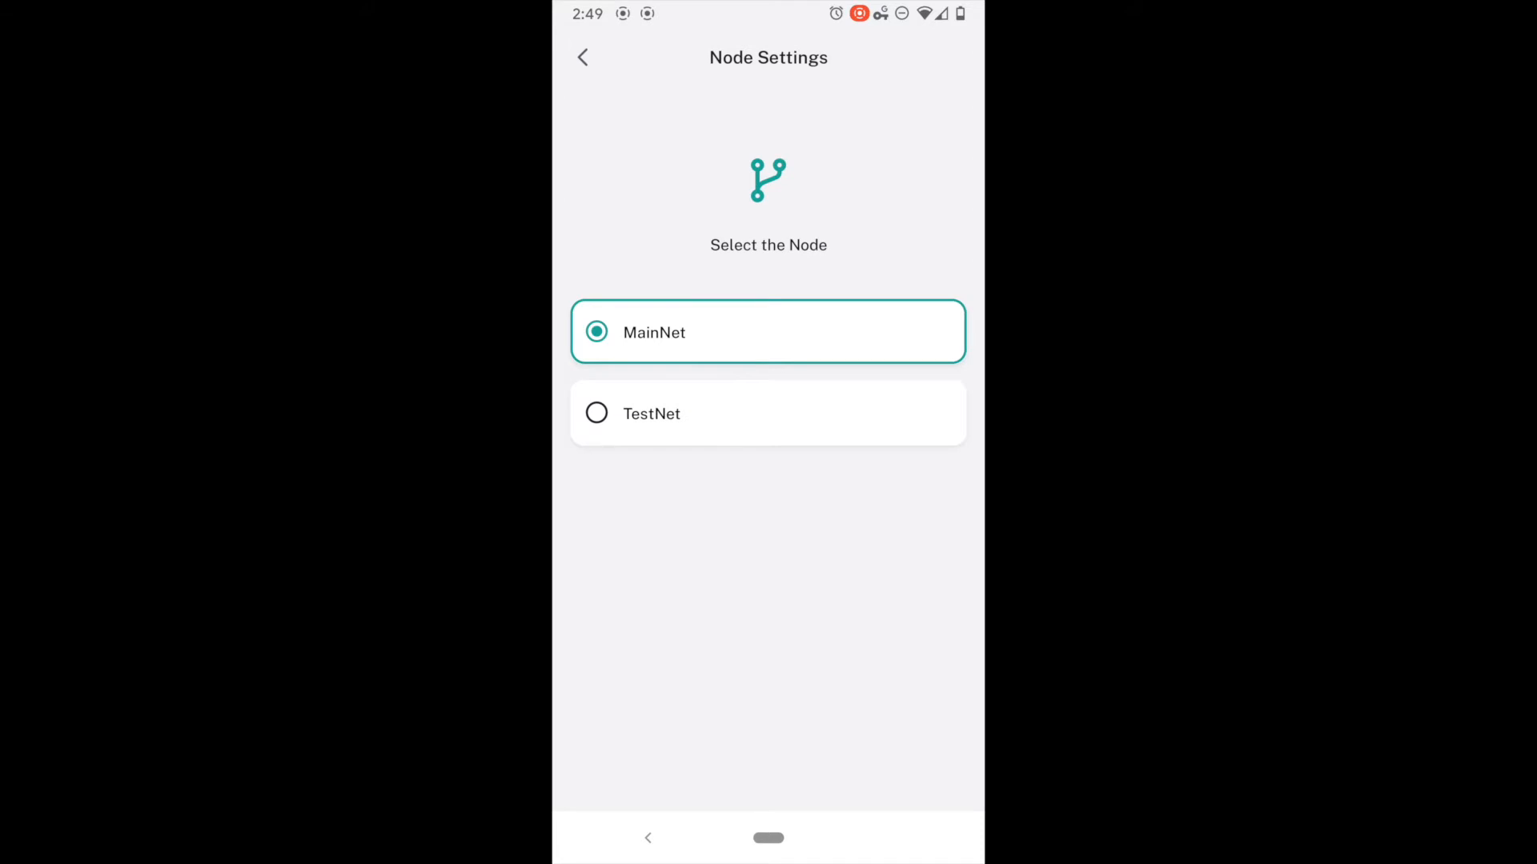
{"action": "left_click", "coordinate": [769, 413]}
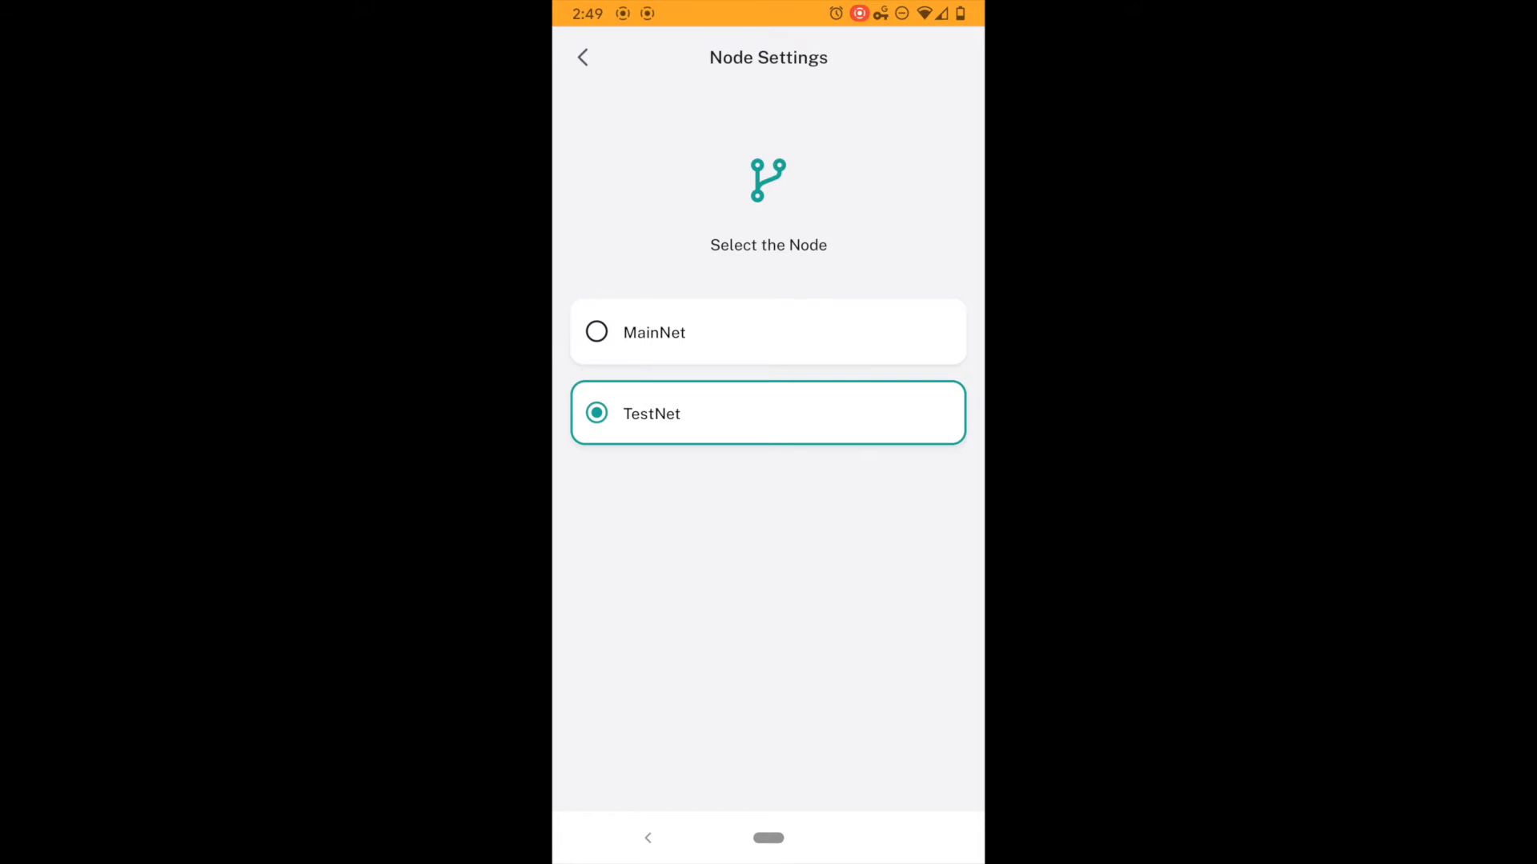
- Confirm TestNet is selected in Node Settings and return to the main settings list
{"action": "left_click", "coordinate": [581, 57]}
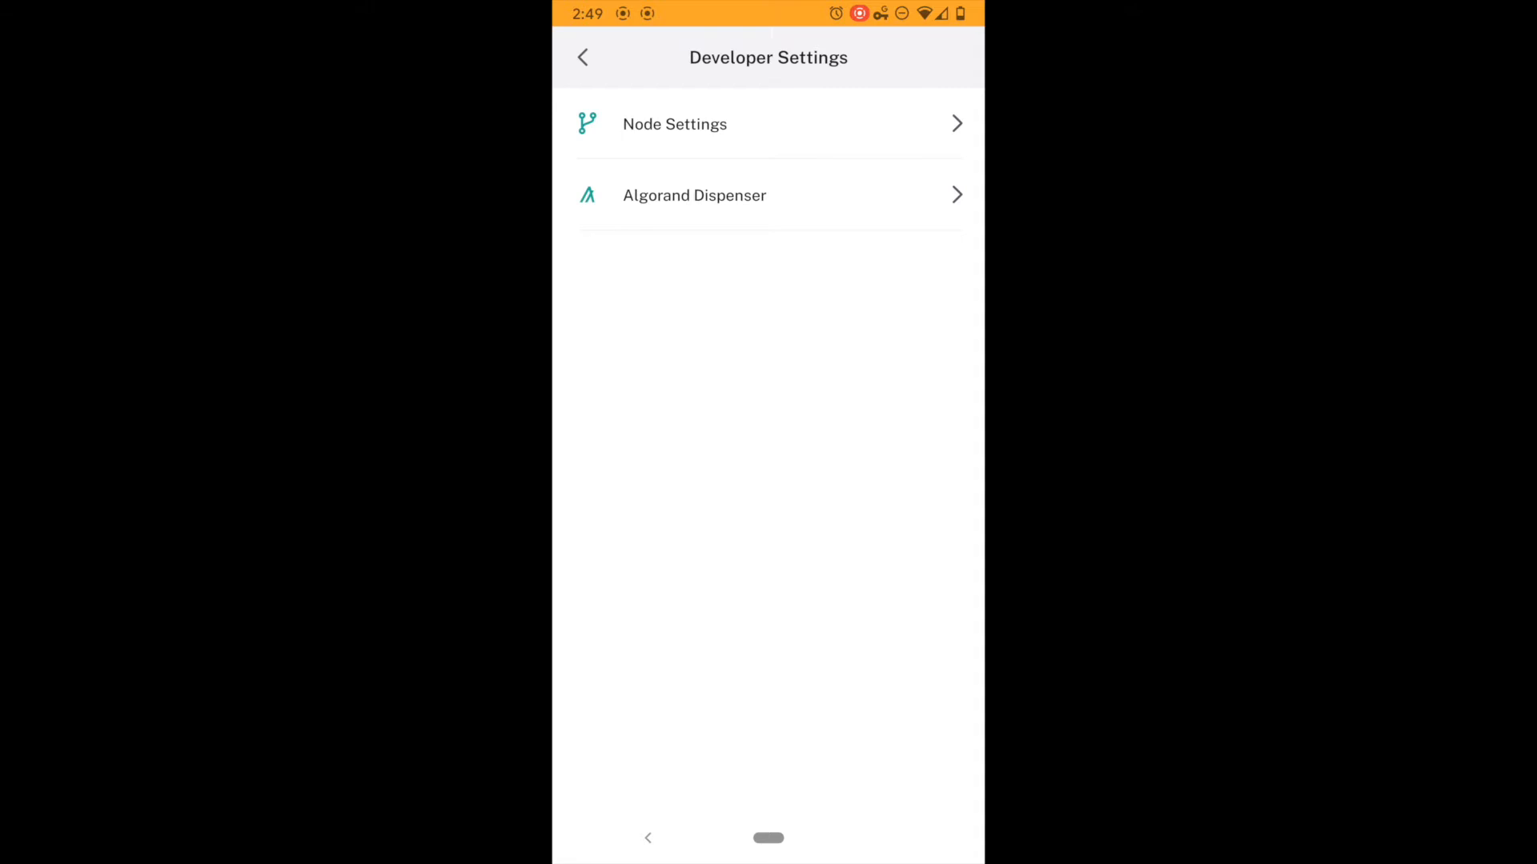
{"action": "left_click", "coordinate": [674, 123]}
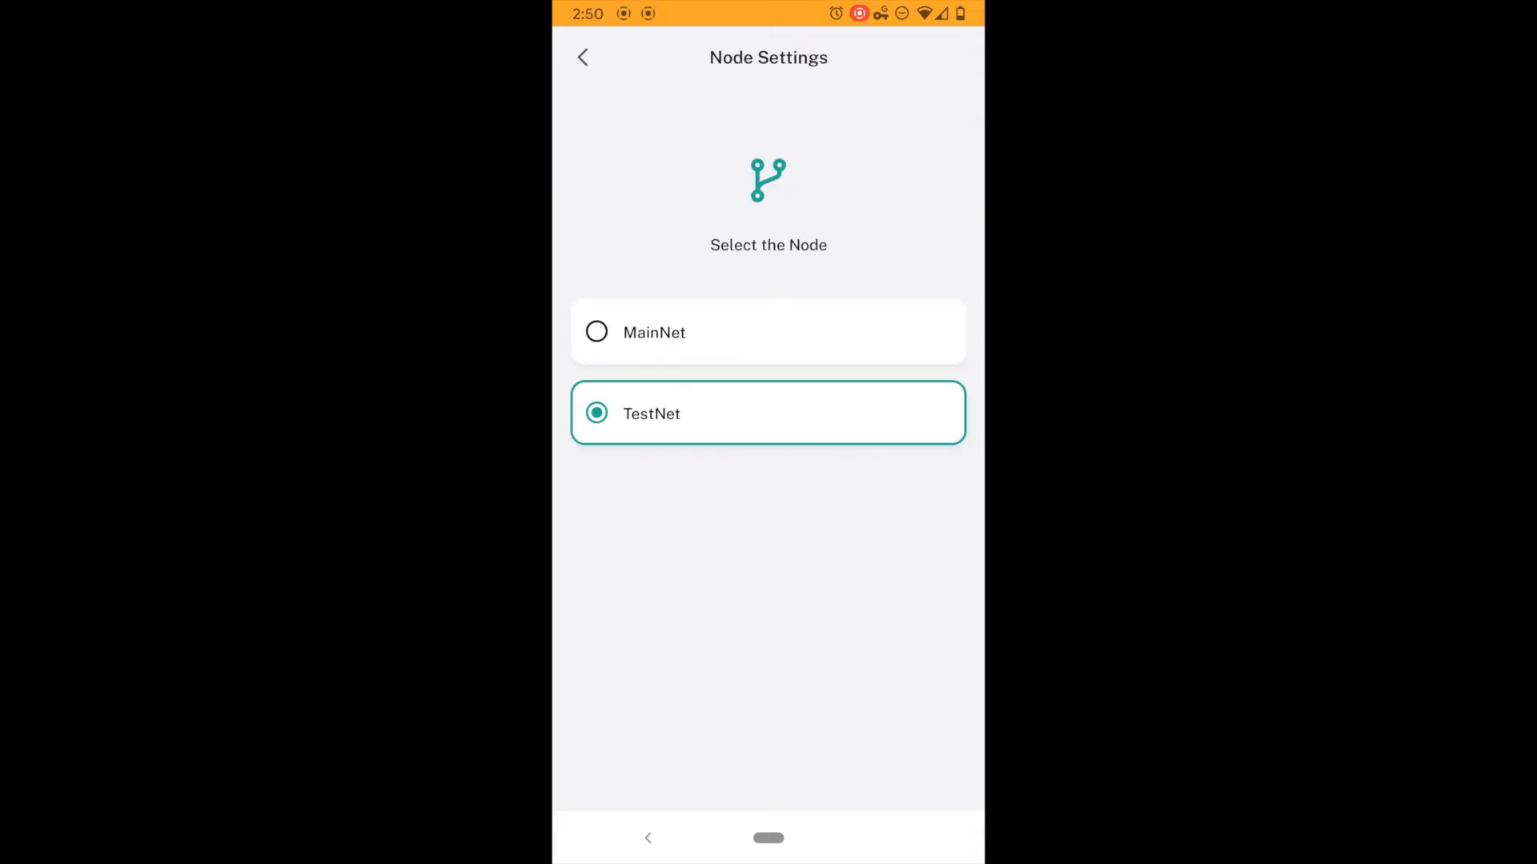
{"action": "left_click", "coordinate": [581, 57]}
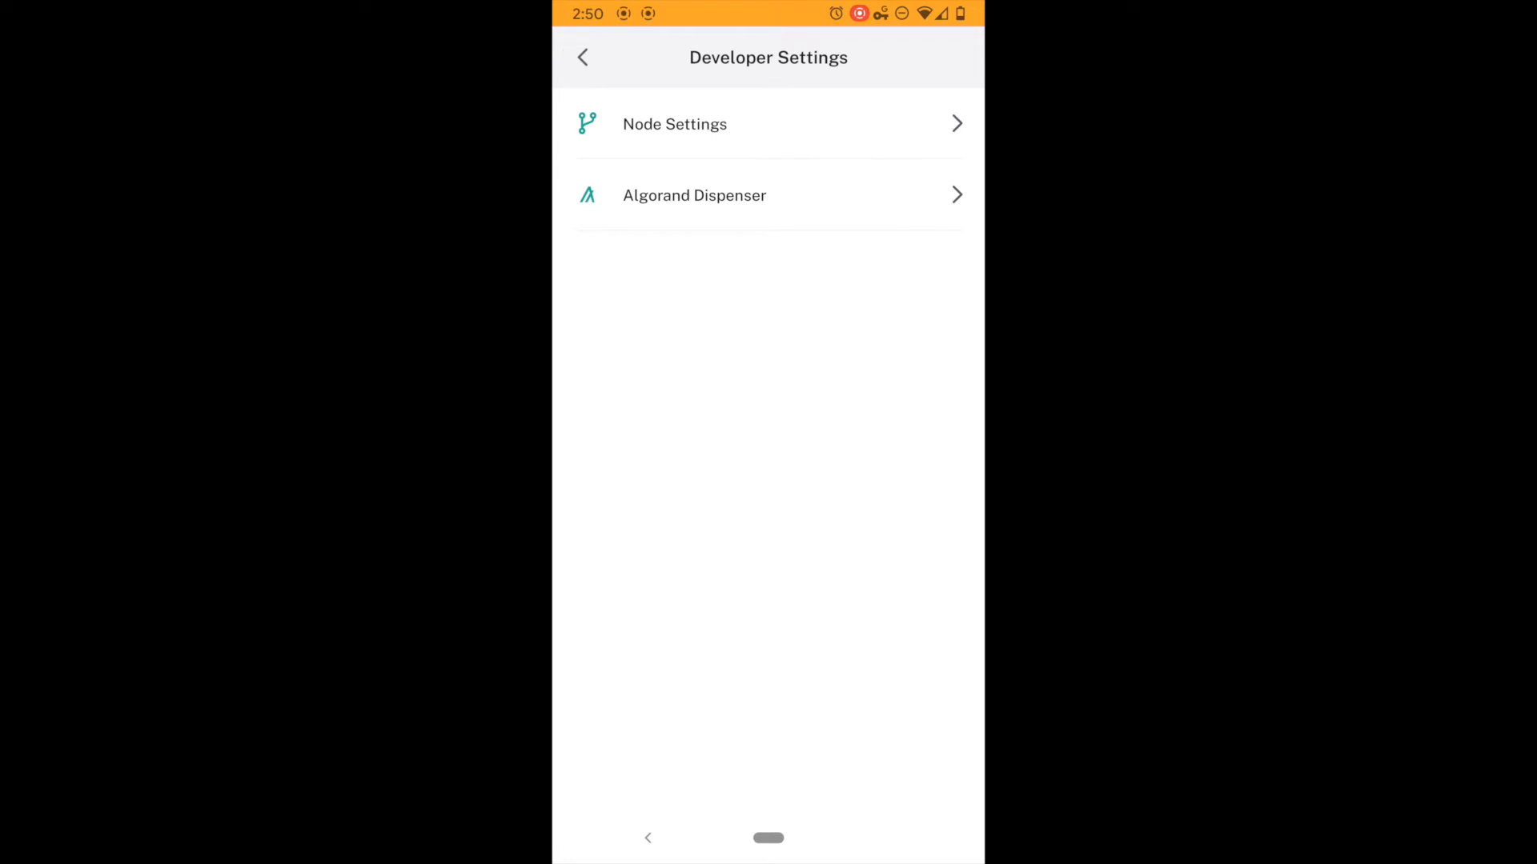
{"action": "left_click", "coordinate": [582, 57]}
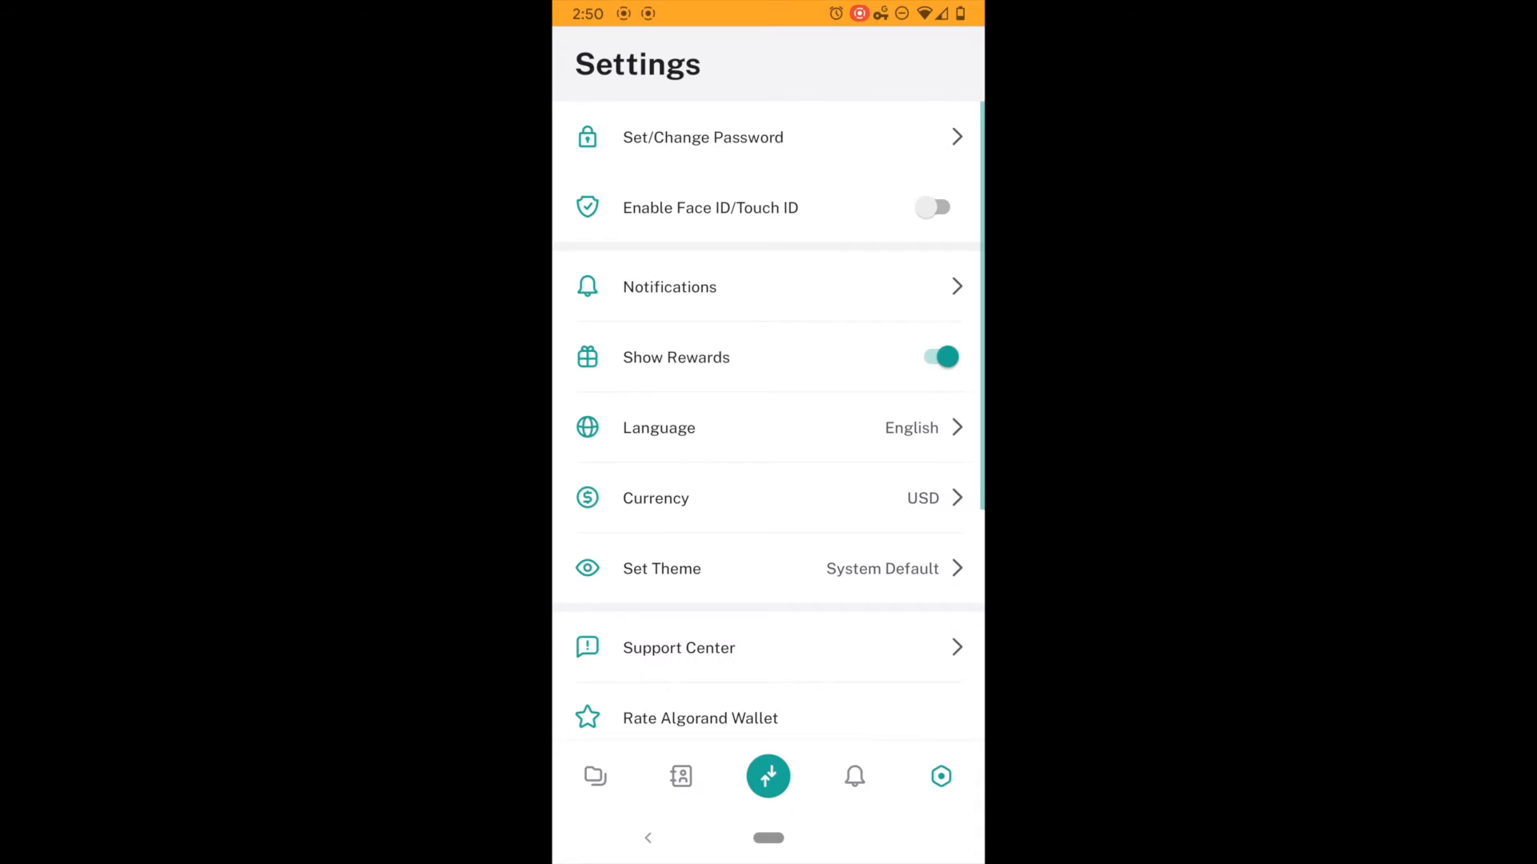
- Copy the Planet Algo account address, then launch the Algorand Dispenser page
{"action": "left_click", "coordinate": [595, 776]}
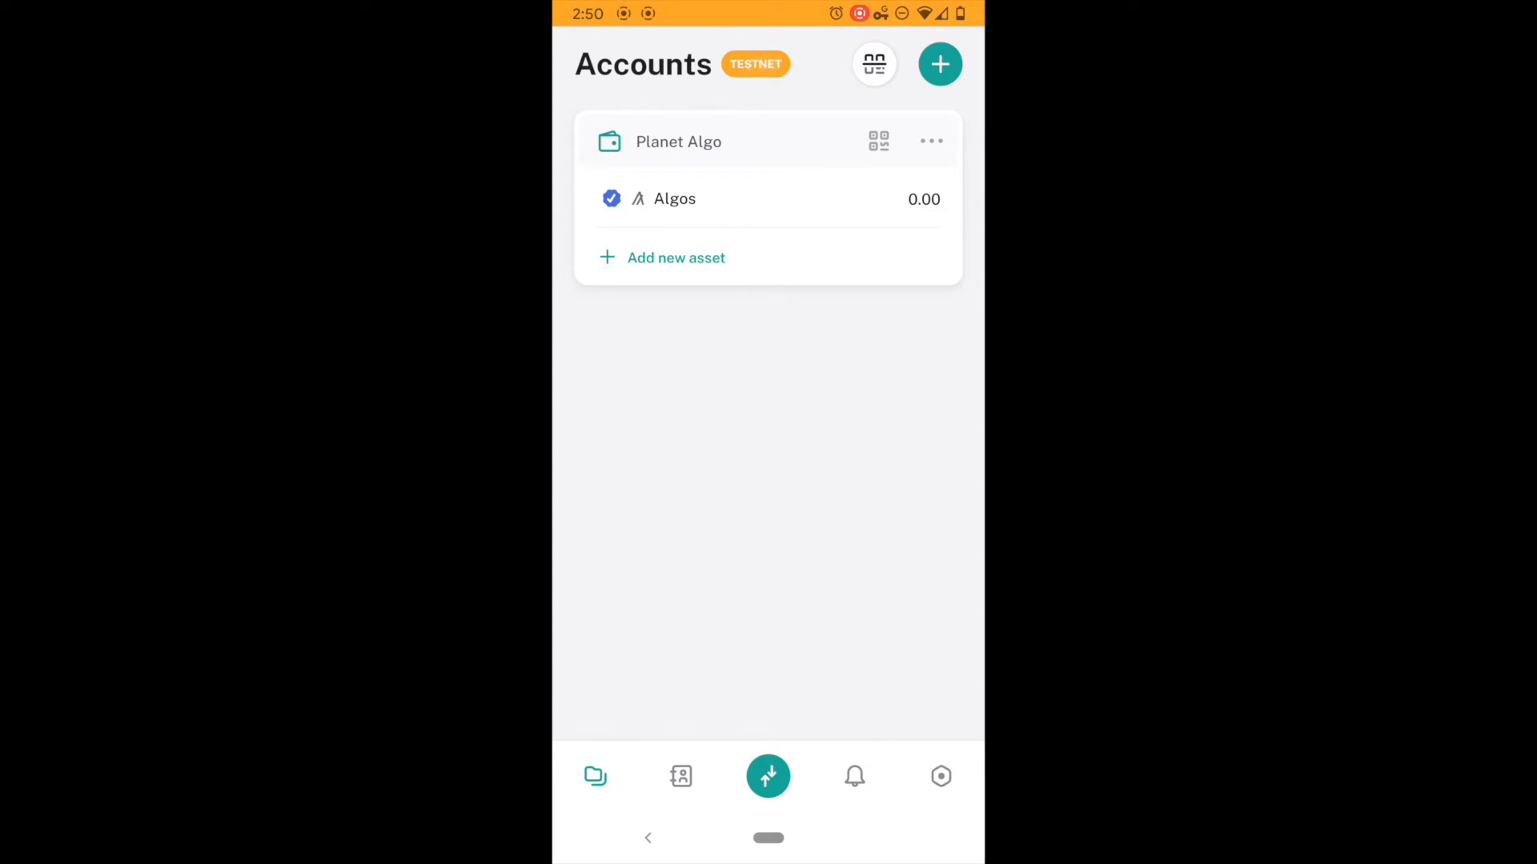
{"action": "left_click", "coordinate": [878, 141]}
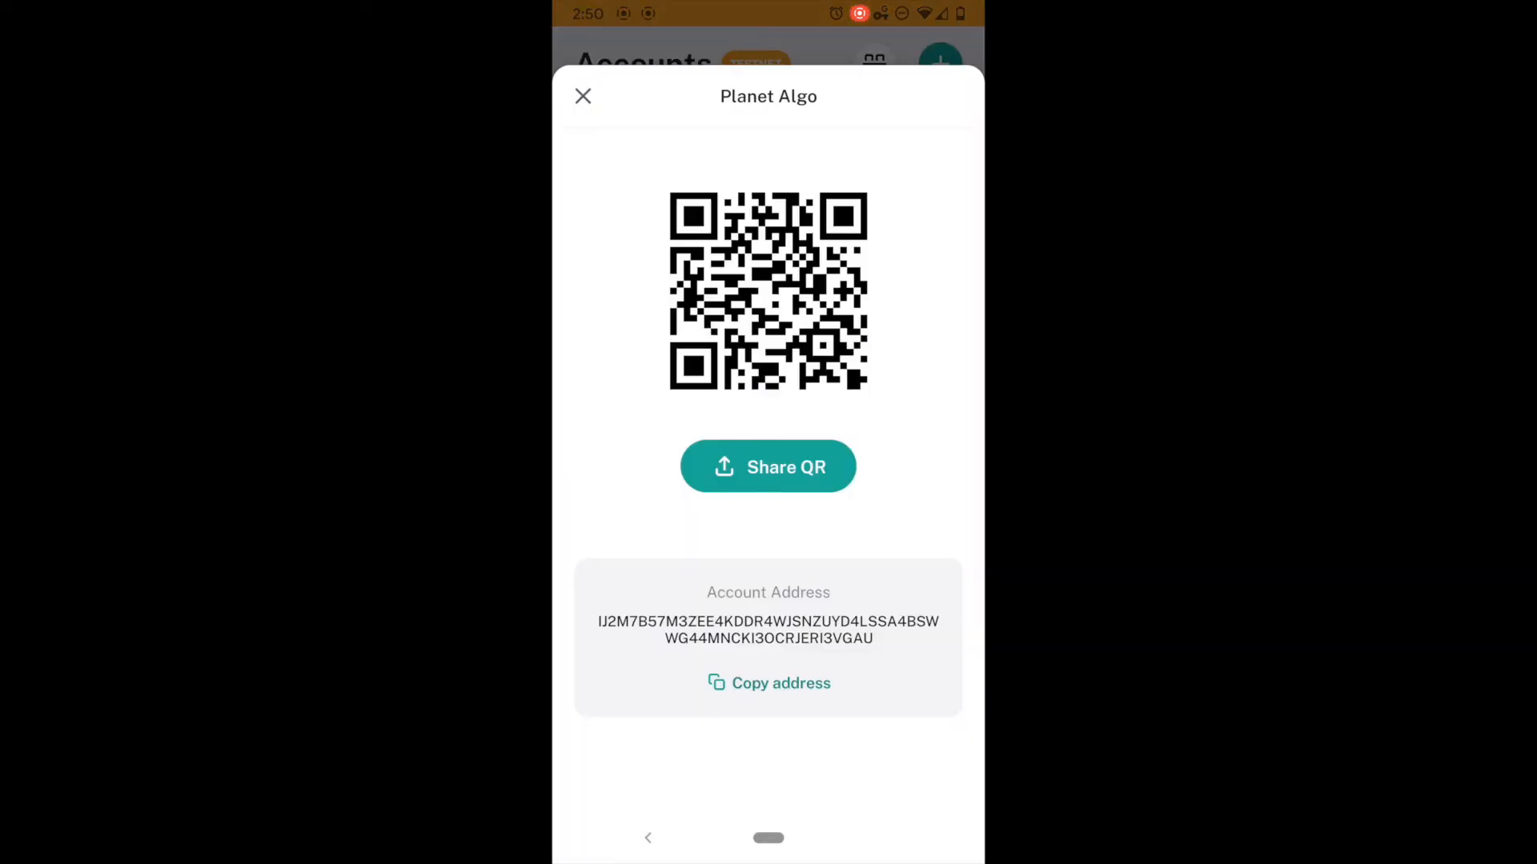
{"action": "left_click", "coordinate": [769, 682]}
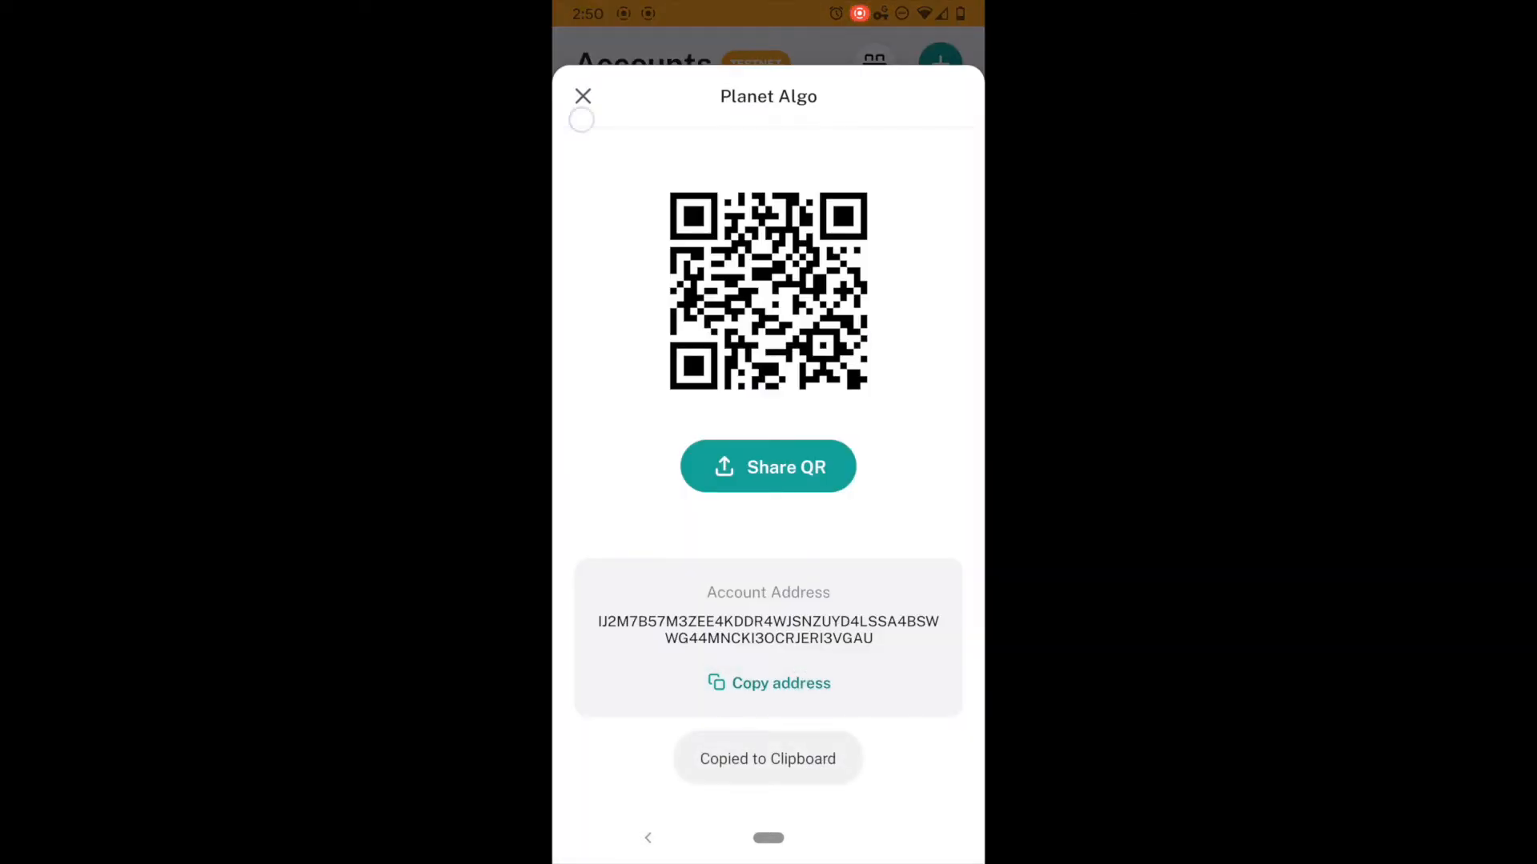
{"action": "left_click", "coordinate": [582, 96]}
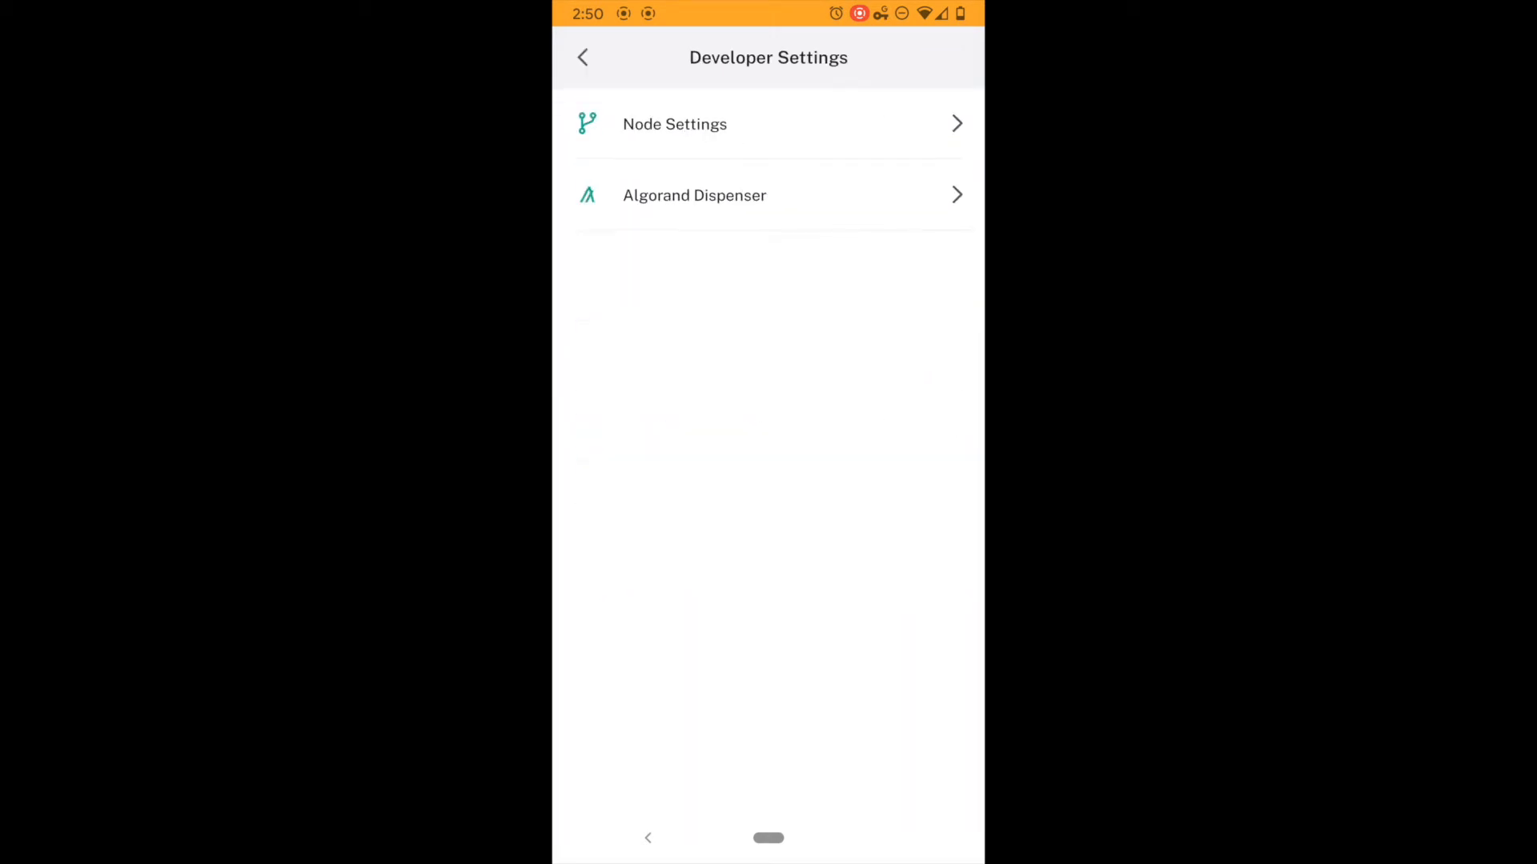
{"action": "left_click", "coordinate": [694, 195]}
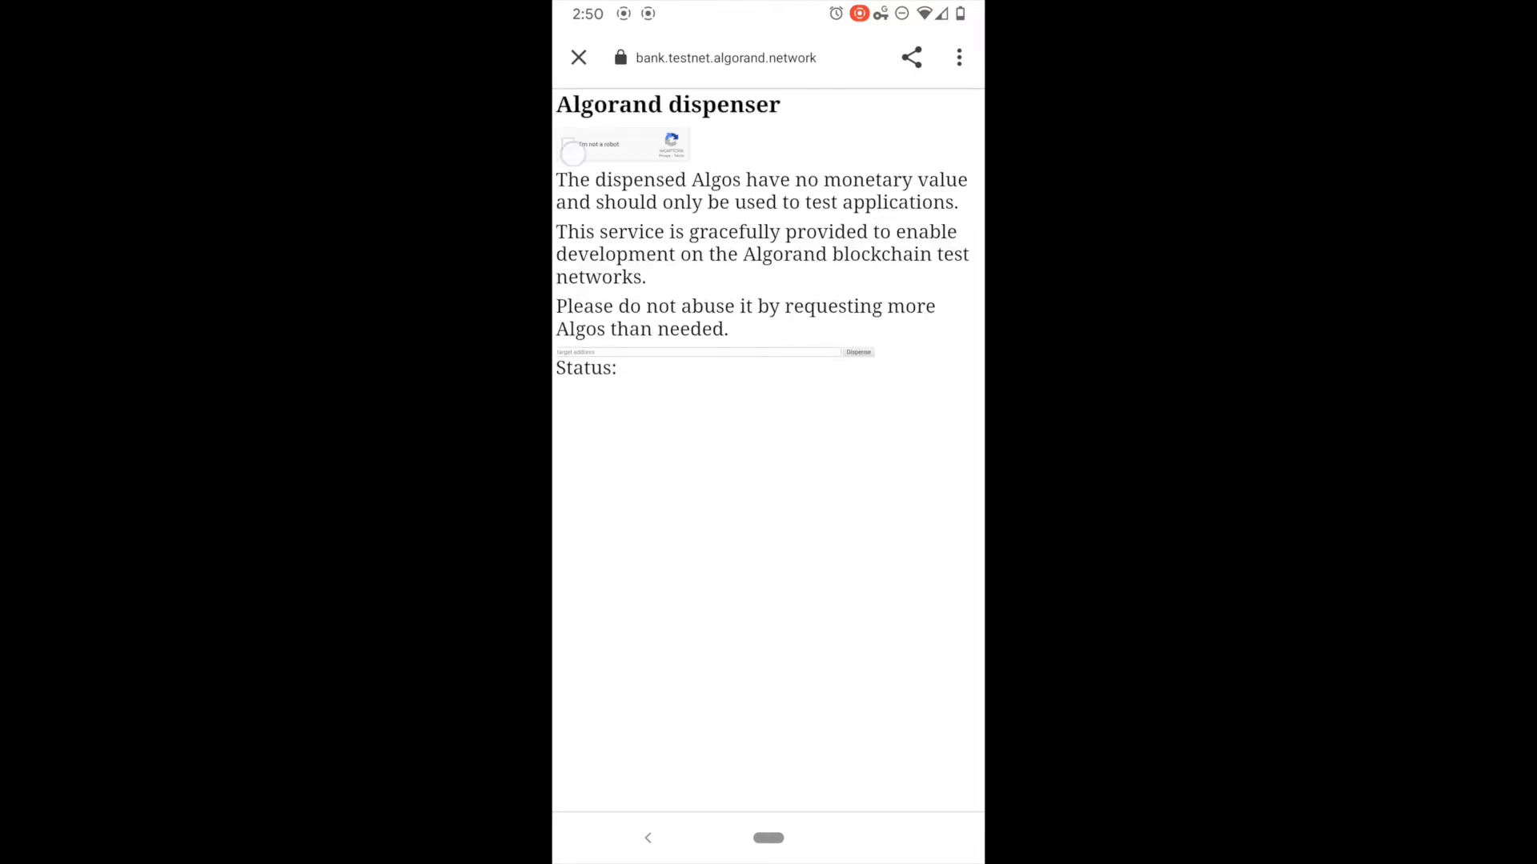
- Pass the reCAPTCHA and dispense 10 test Algos to the Planet Algo address
{"action": "left_click", "coordinate": [697, 353]}
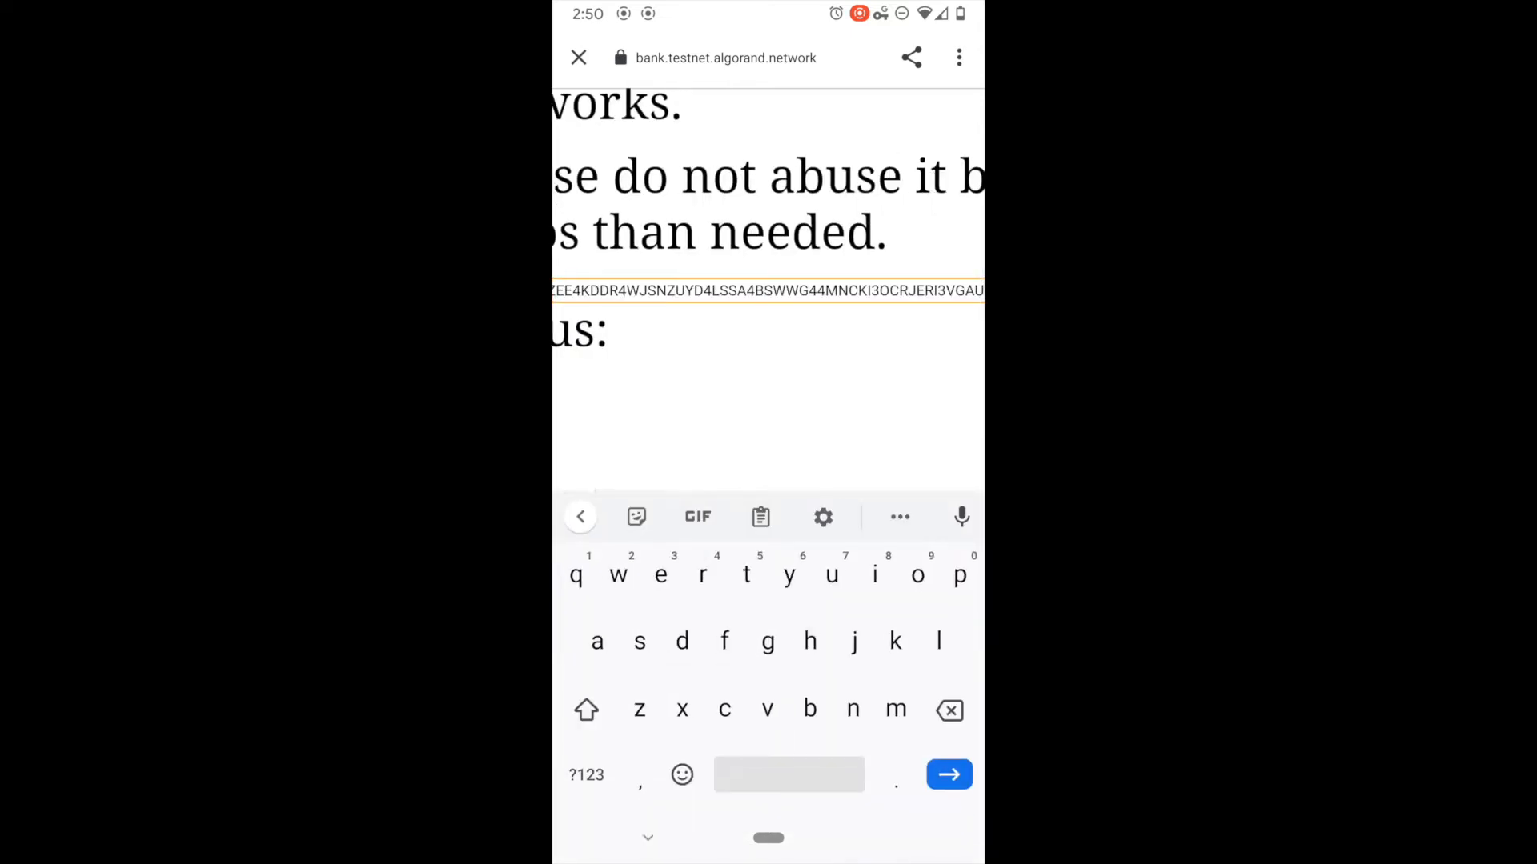
{"action": "left_click", "coordinate": [947, 774]}
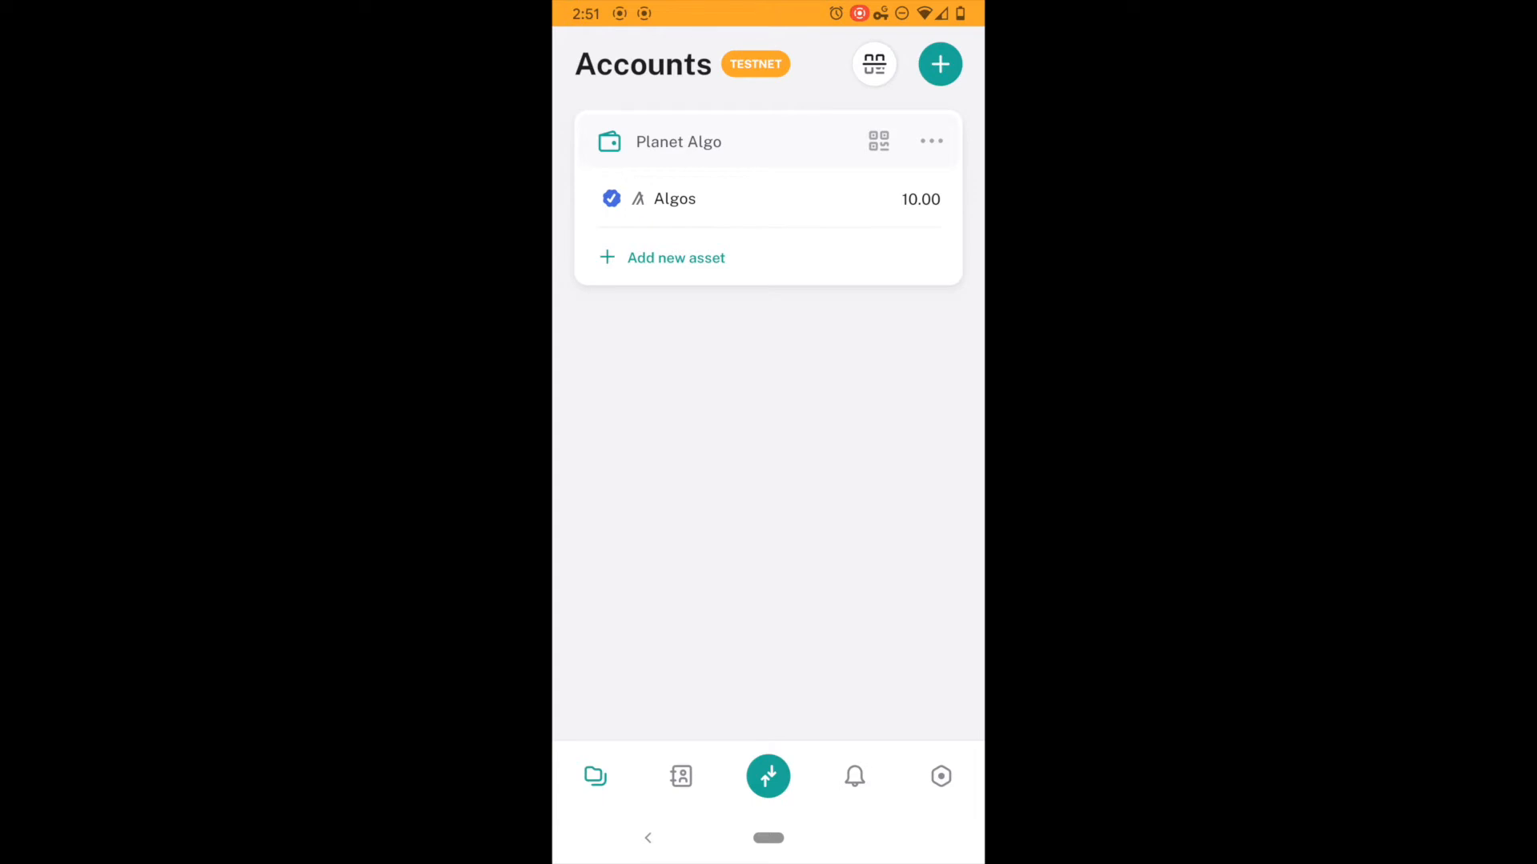
- Start adding a new asset and search all assets for MT, ID 15155886
{"action": "left_click", "coordinate": [673, 257]}
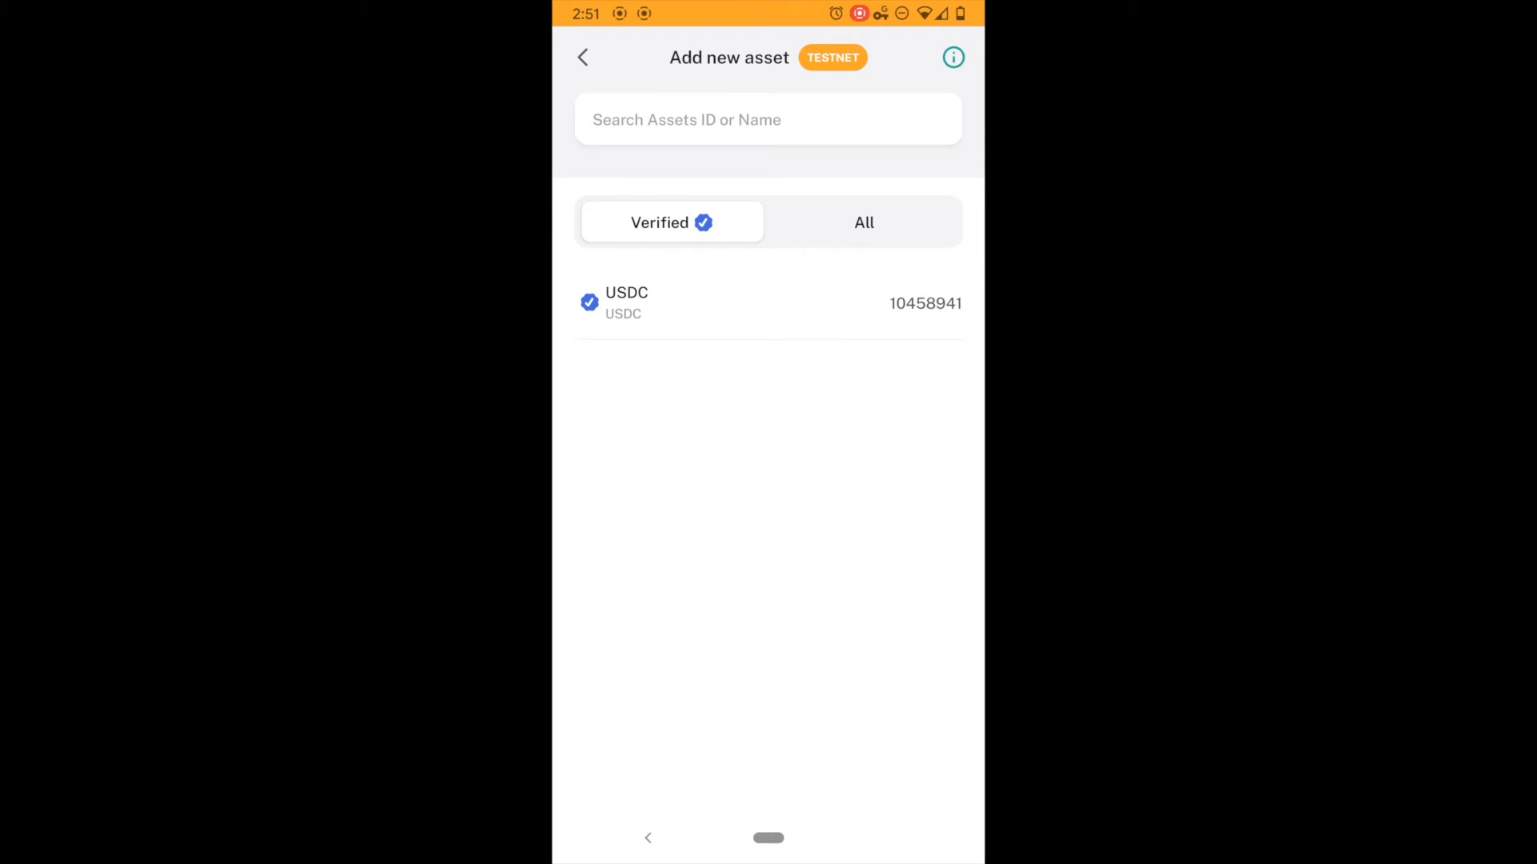
{"action": "left_click", "coordinate": [863, 223]}
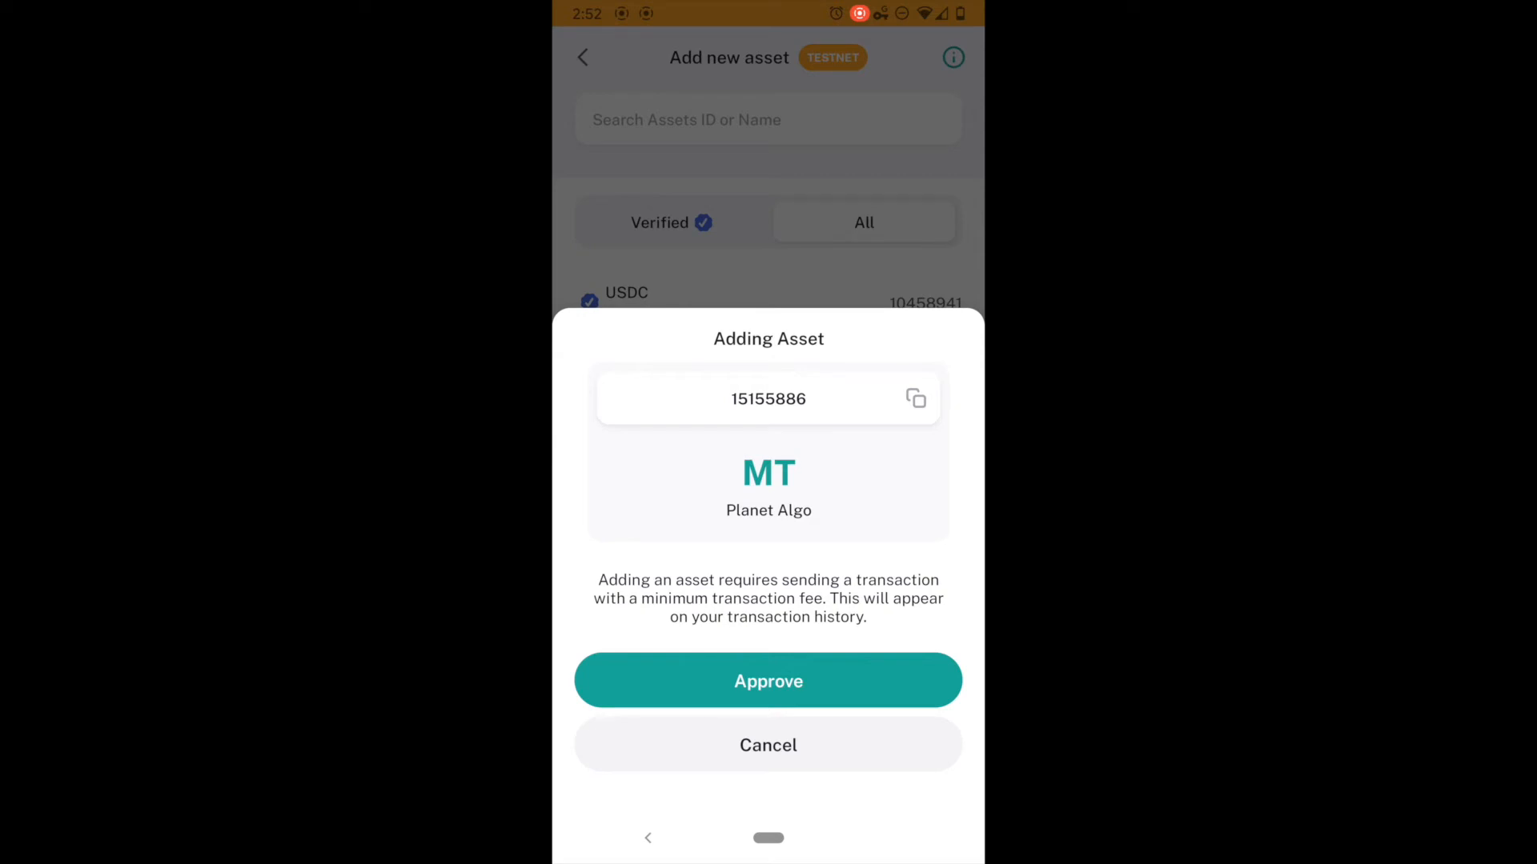
- Approve adding the Planet Algo (MT) asset, then open the Planet Algo account
{"action": "left_click", "coordinate": [767, 681]}
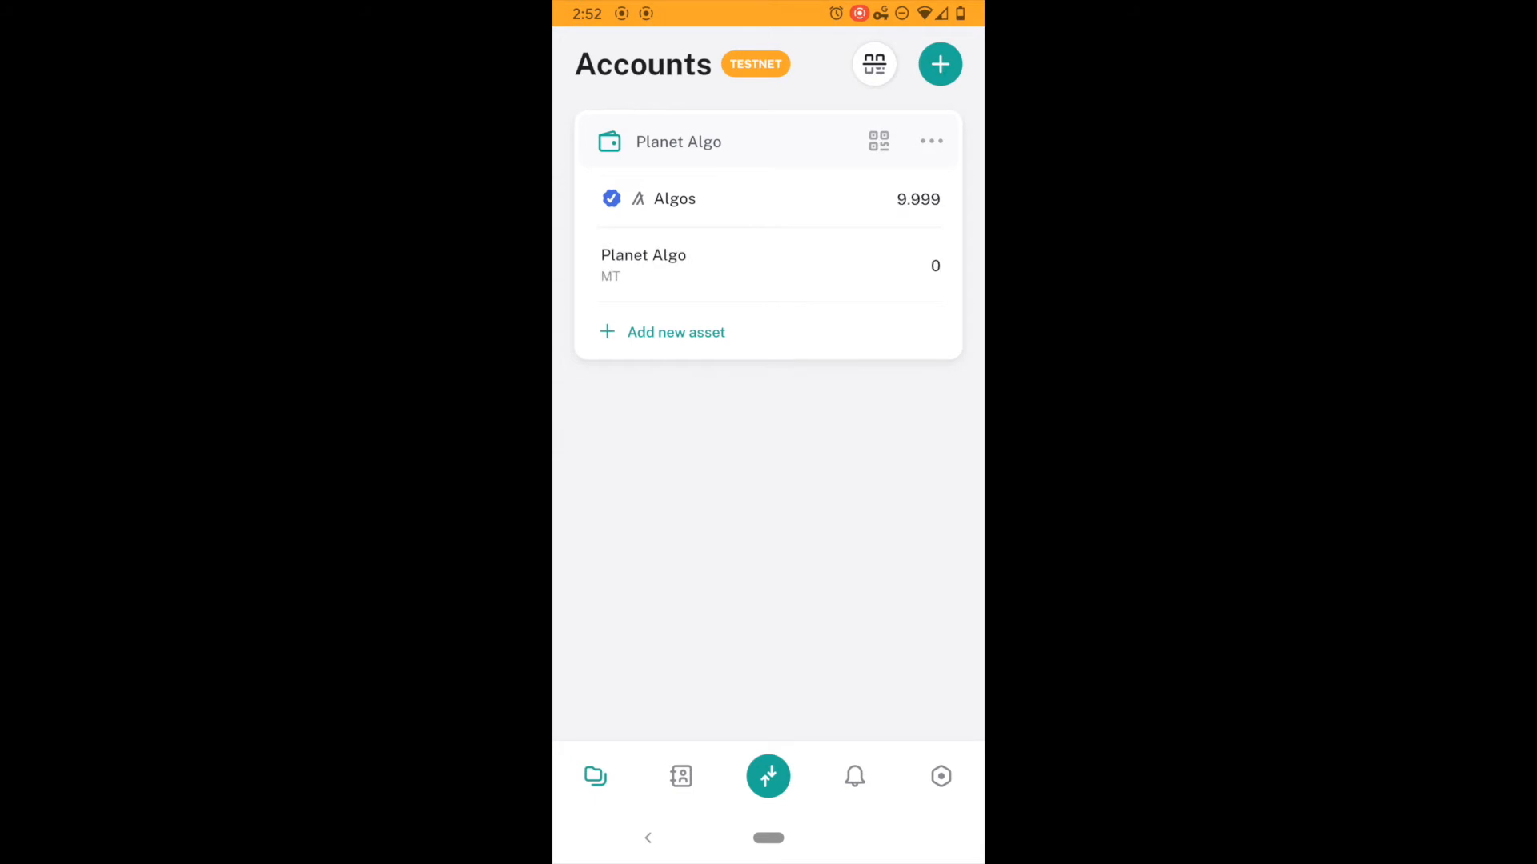
{"action": "left_click", "coordinate": [674, 199]}
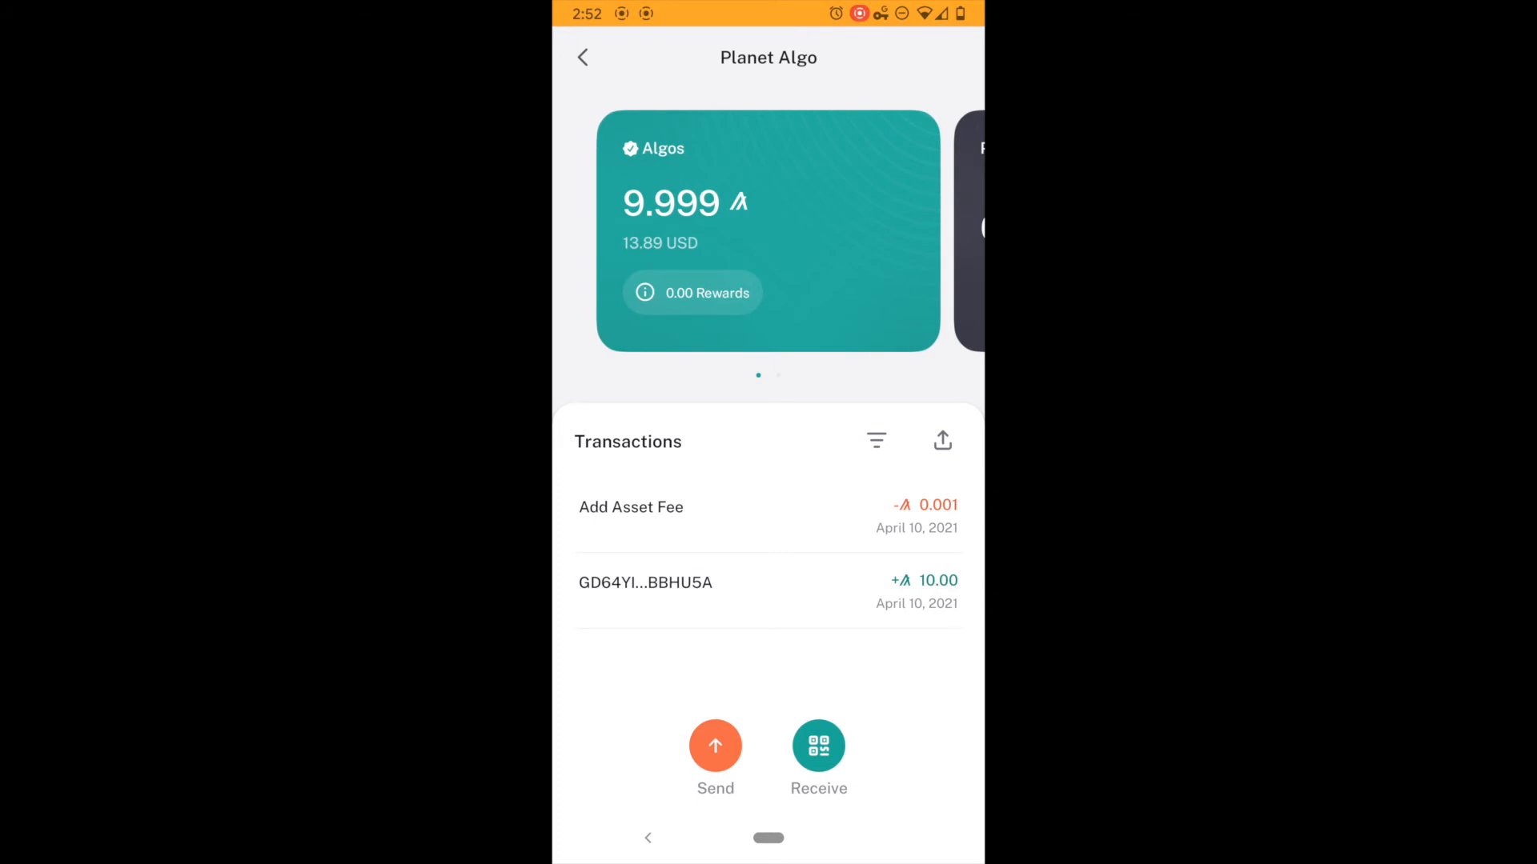
- Check the 0.001 Algo Add Asset Fee transaction, then return to Accounts
{"action": "left_click", "coordinate": [632, 506]}
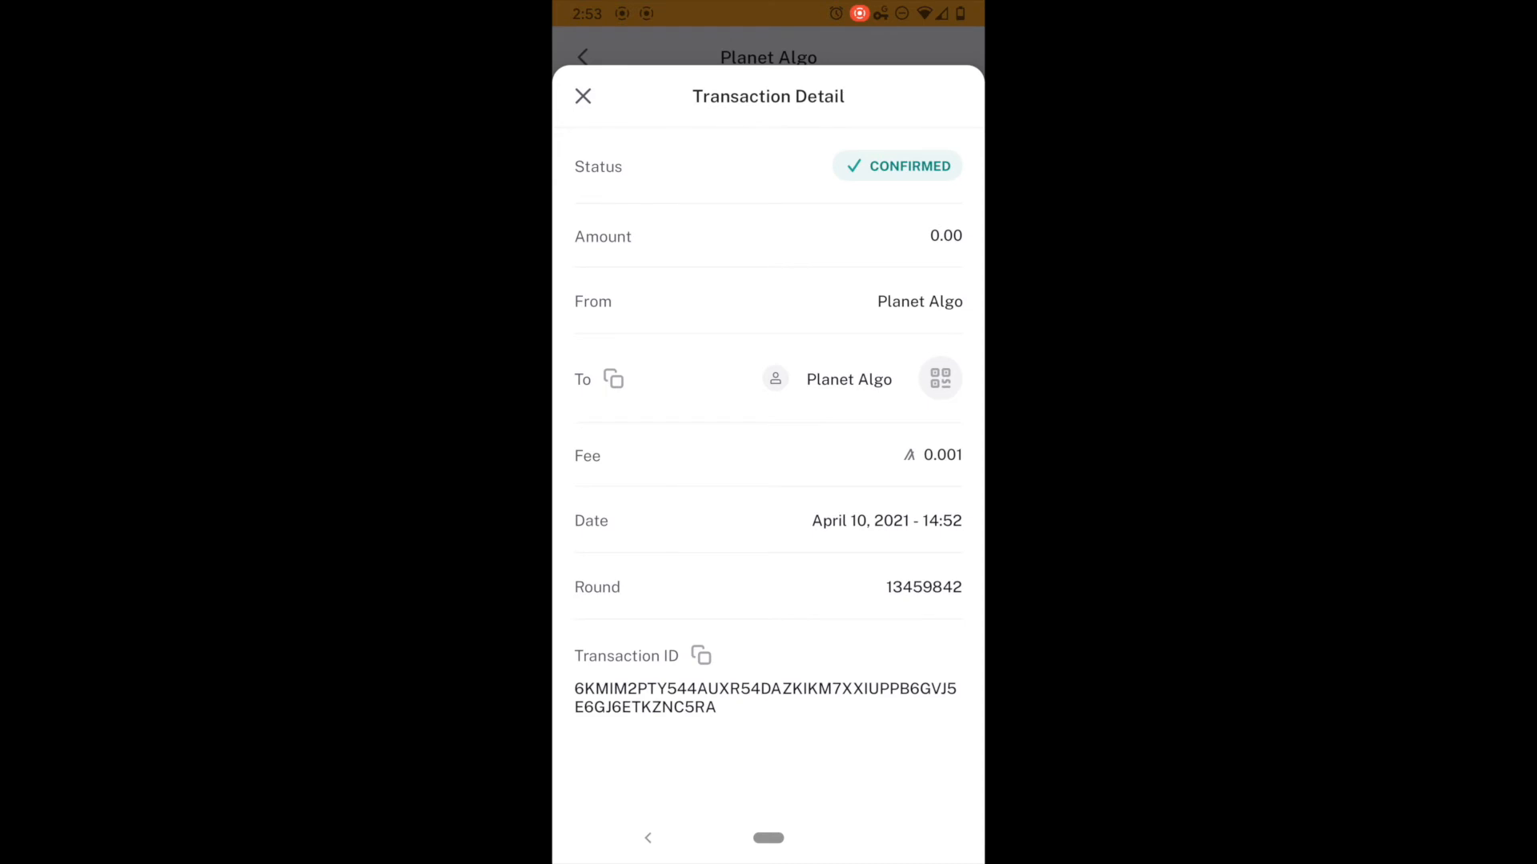
{"action": "left_click", "coordinate": [582, 96]}
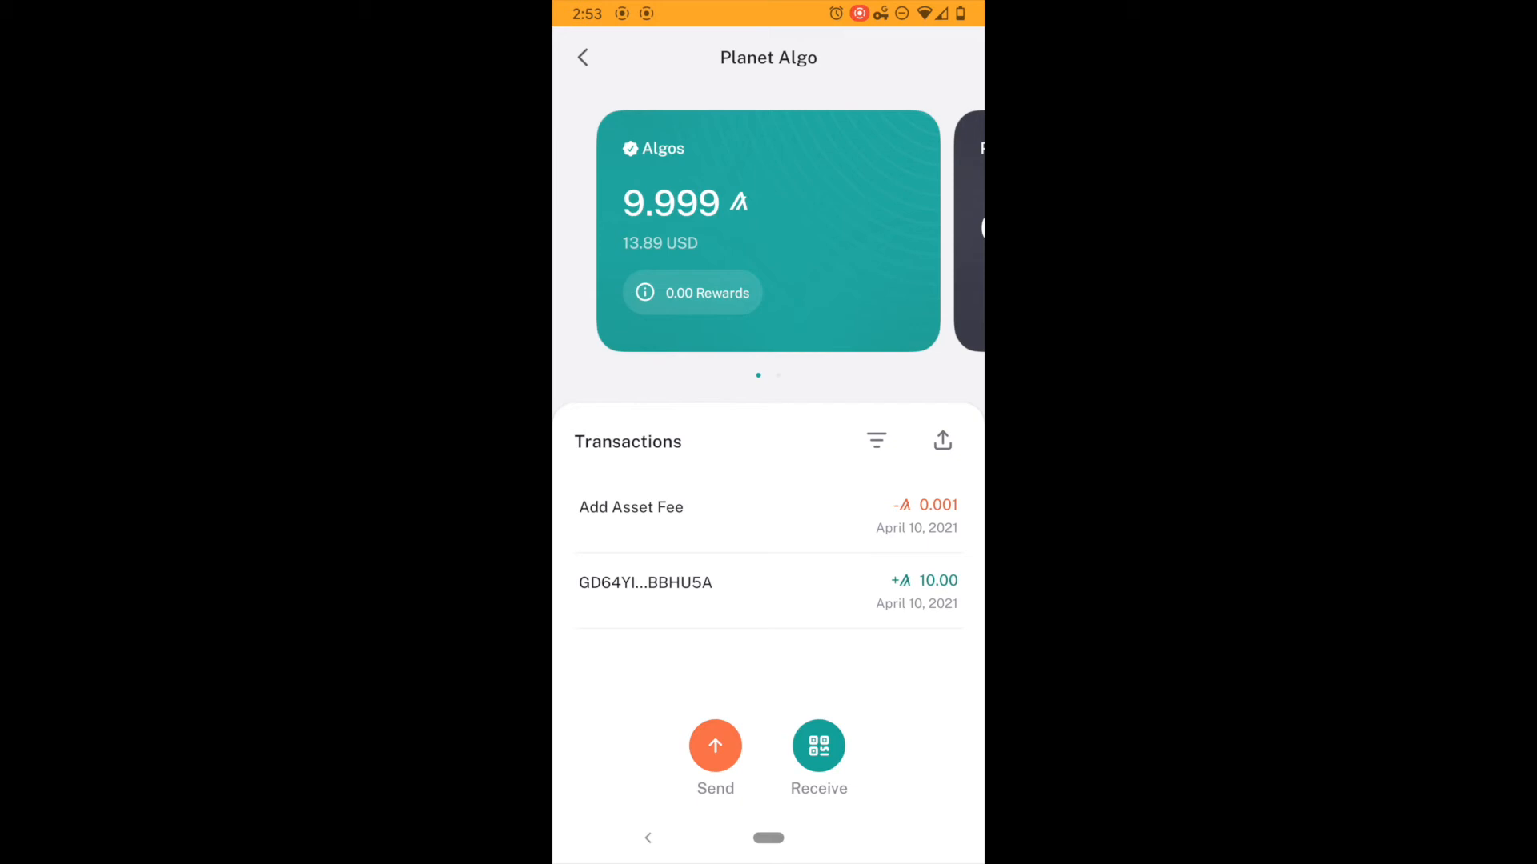
{"action": "left_click", "coordinate": [582, 57]}
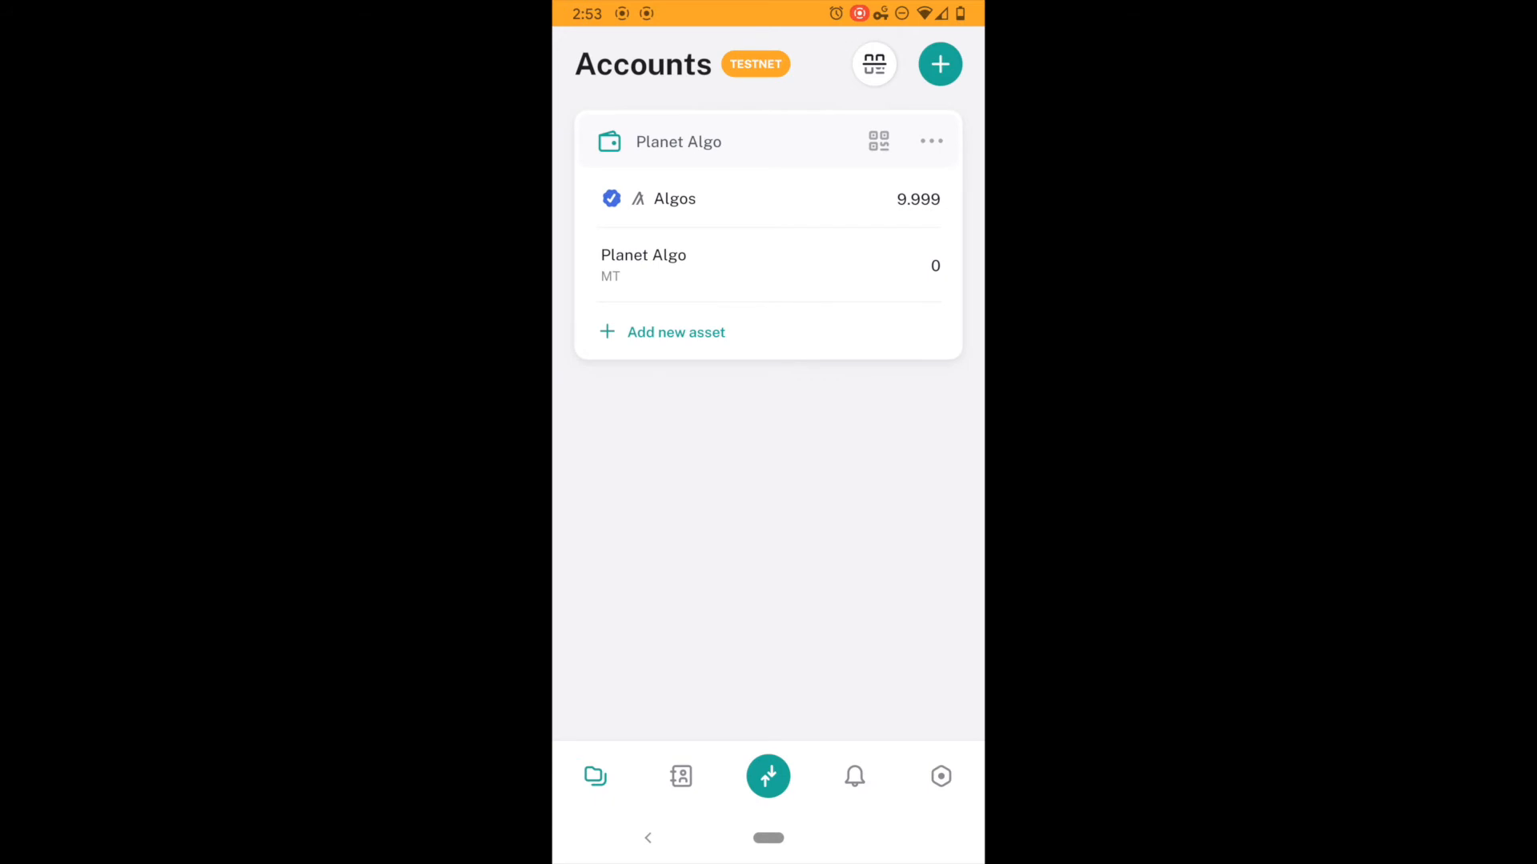
- Display the Planet Algo account's MT receive address, then close that sheet
{"action": "left_click", "coordinate": [643, 265]}
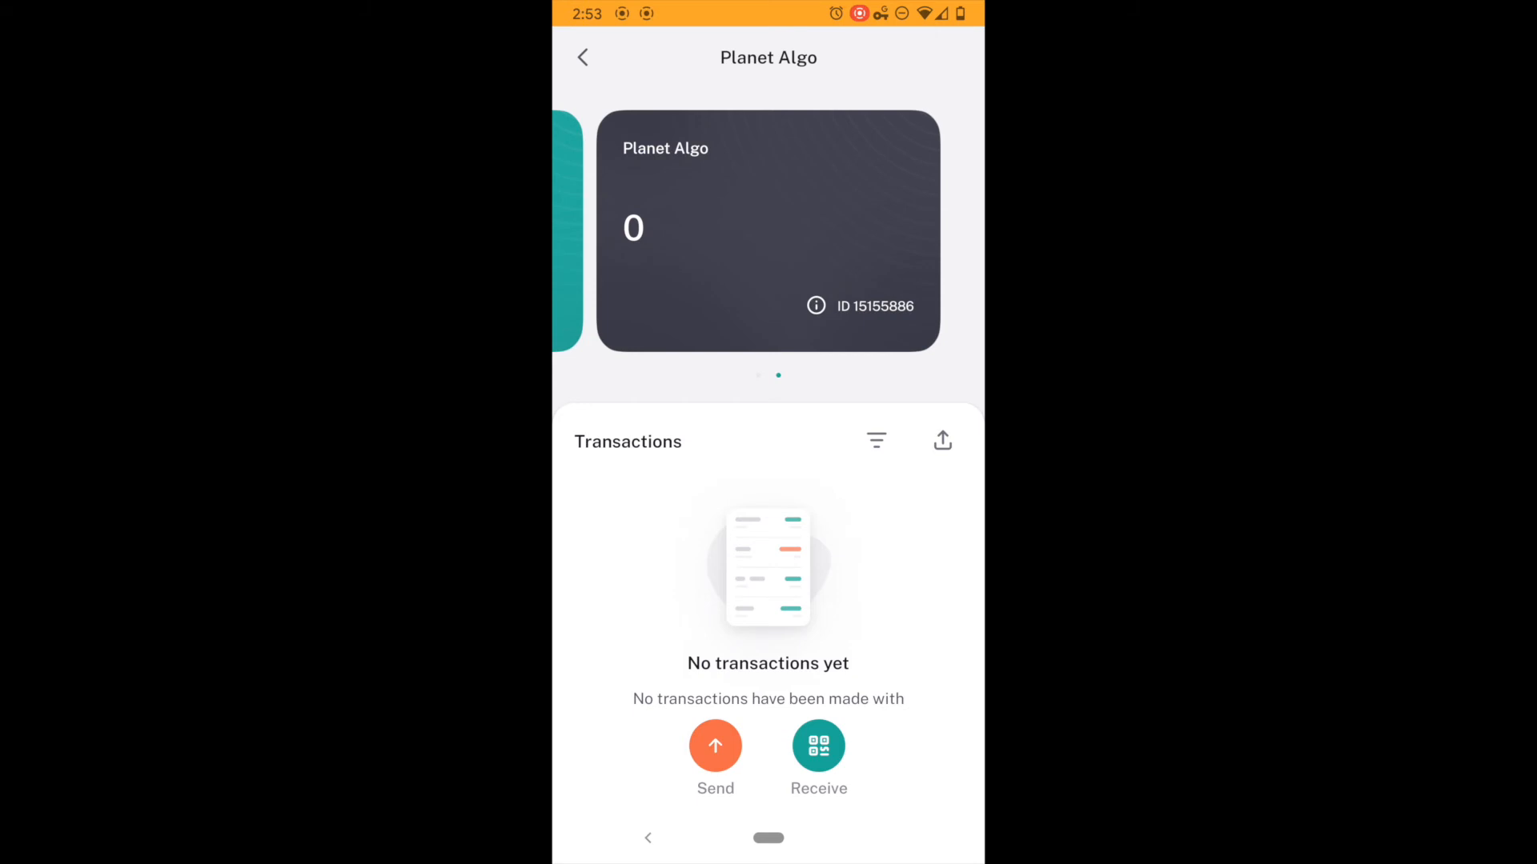
{"action": "left_click", "coordinate": [818, 745]}
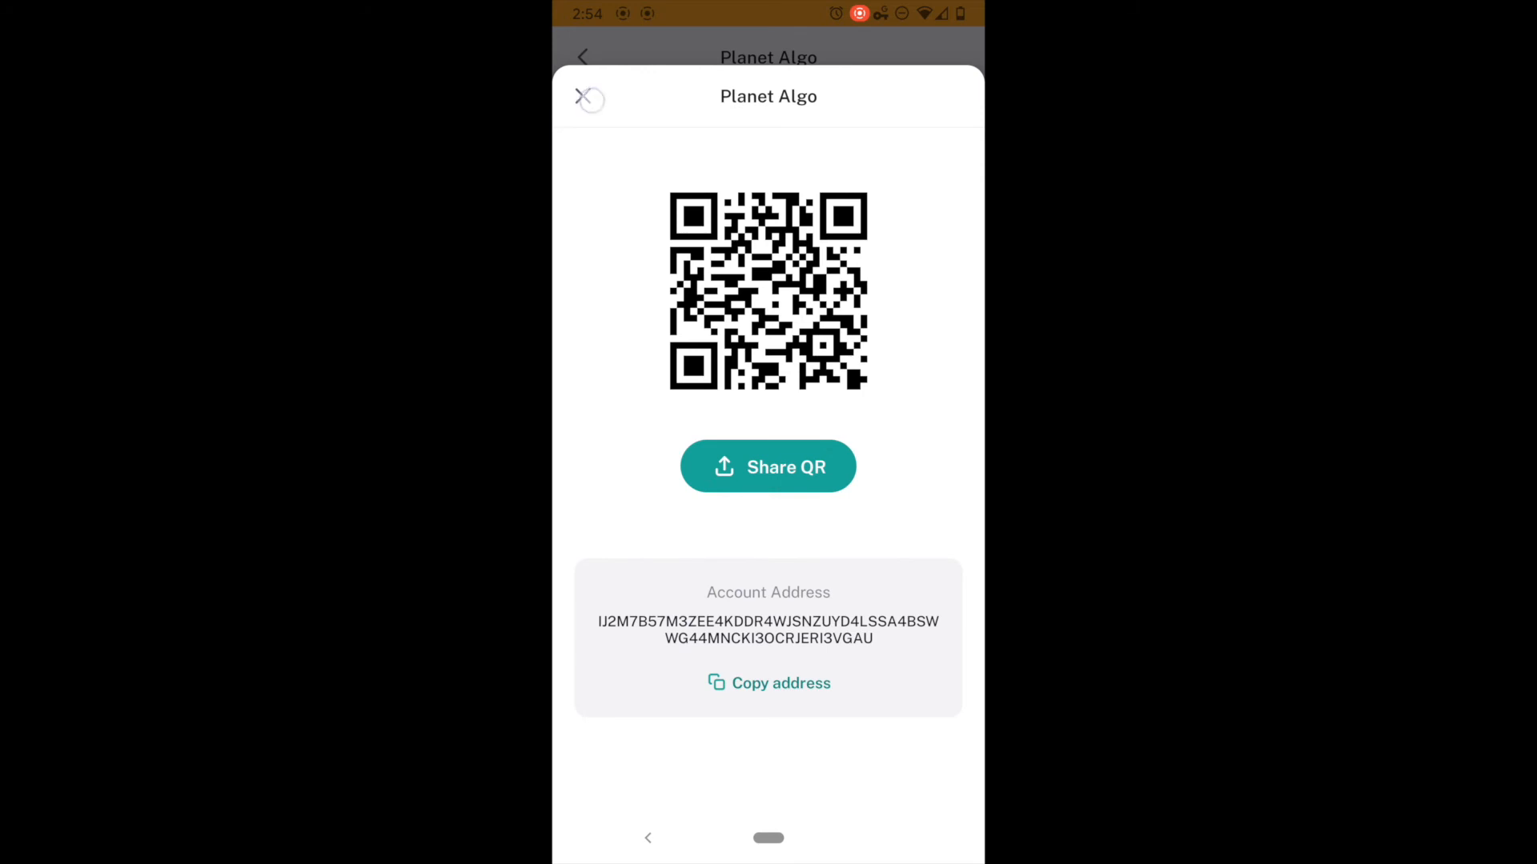
{"action": "left_click", "coordinate": [589, 97]}
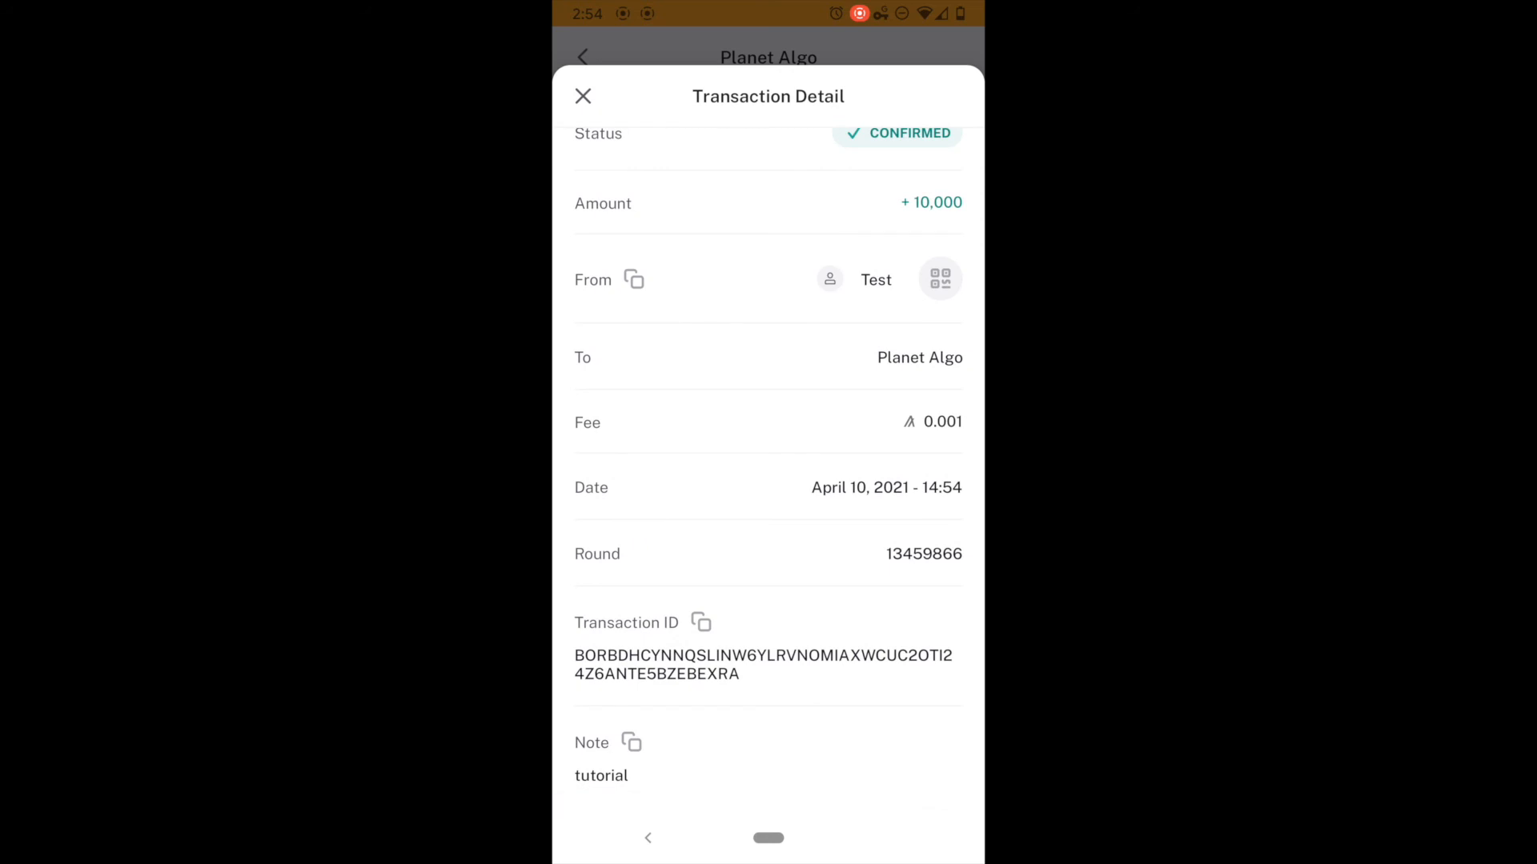
- Inspect the incoming +10,000 MT transaction with note 'tutorial', then close it
{"action": "left_click", "coordinate": [633, 741]}
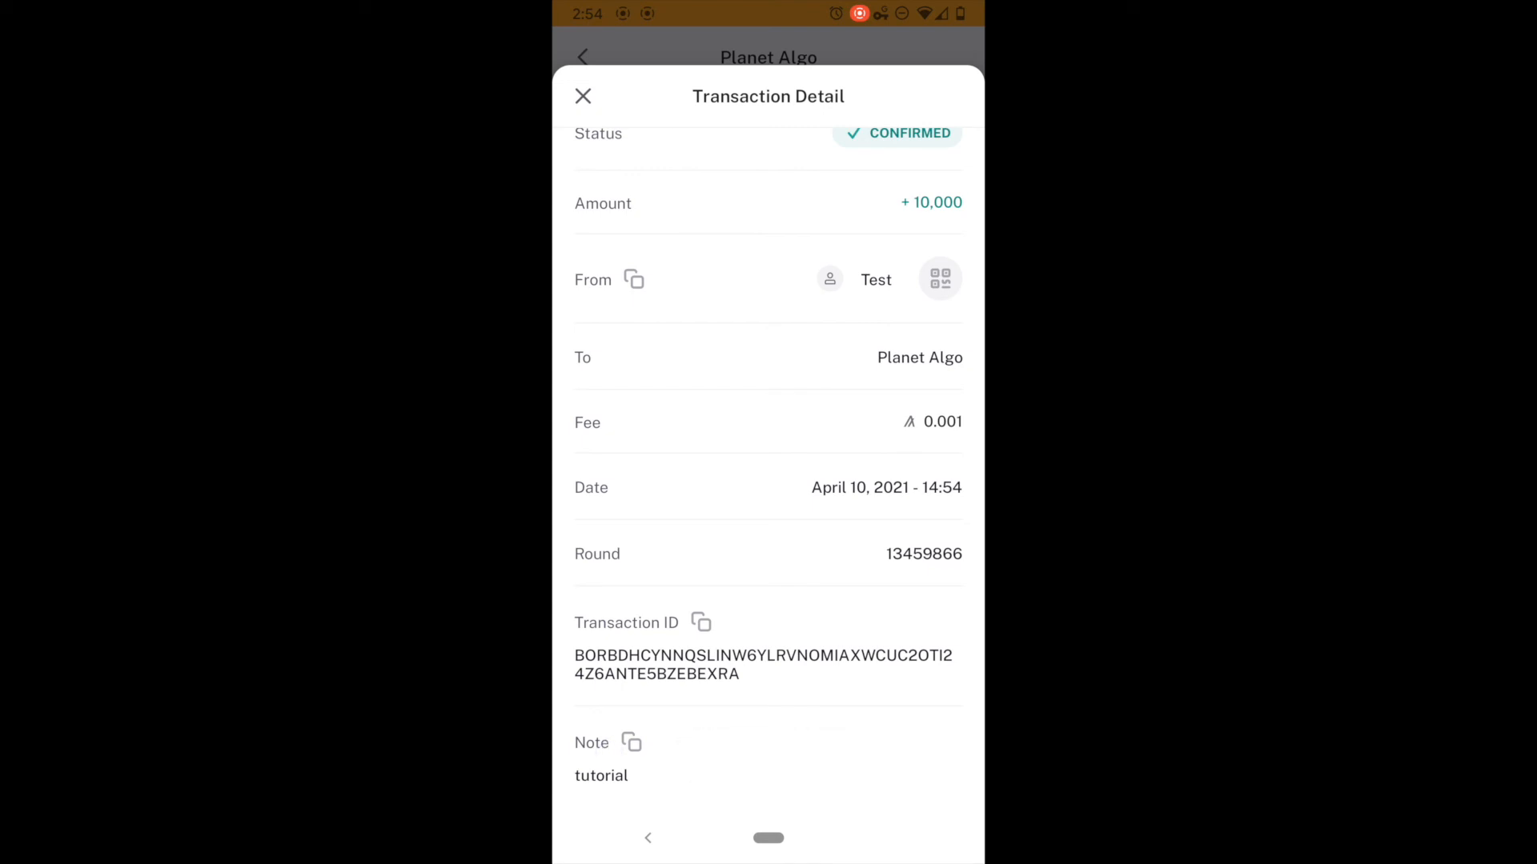
{"action": "left_click", "coordinate": [583, 96]}
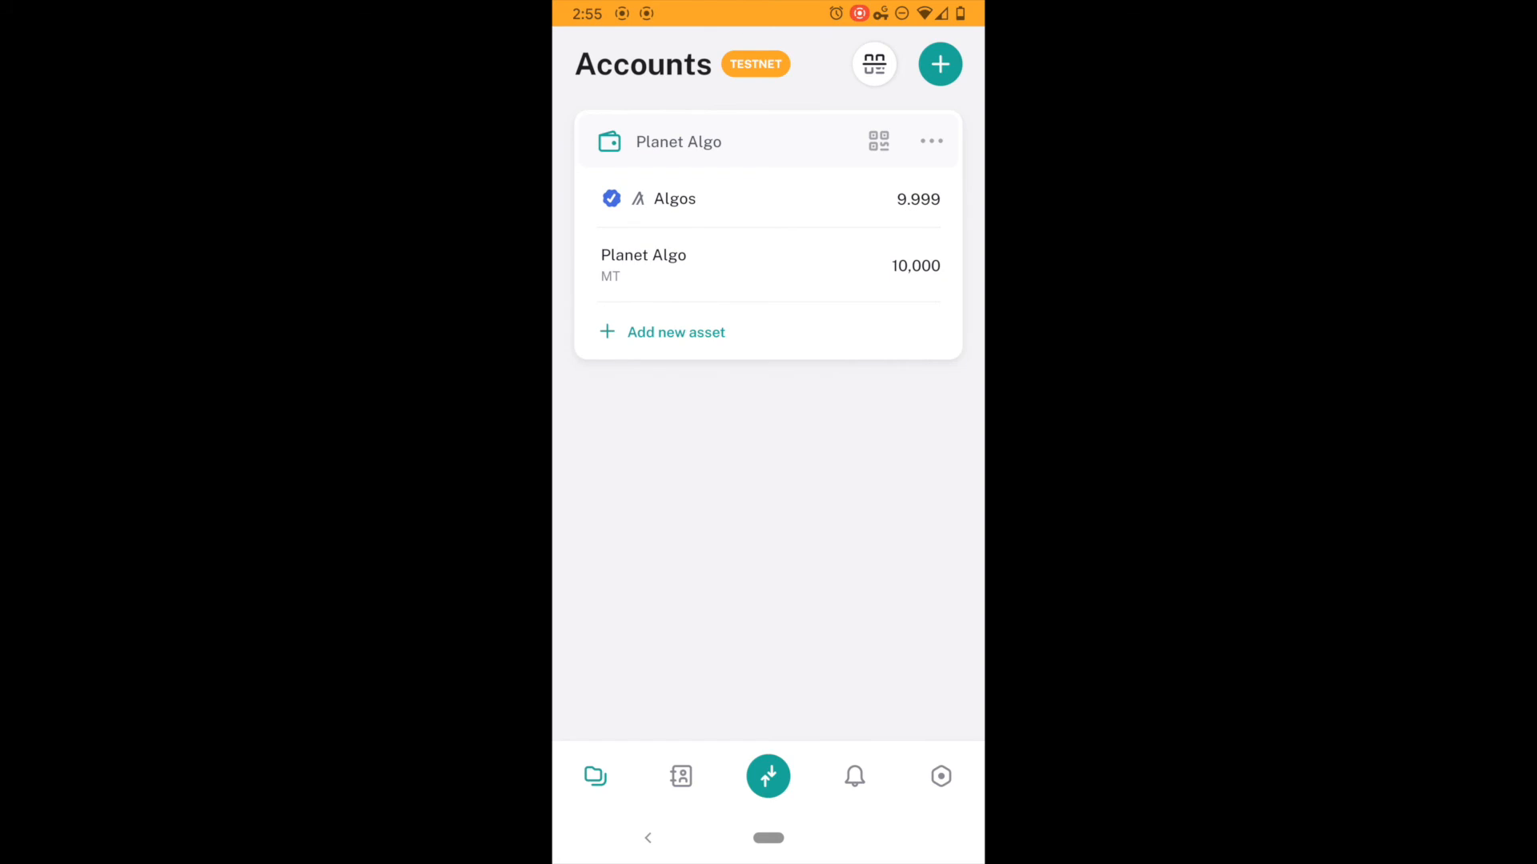
- Switch the node back to MainNet and return to Accounts showing 0.00 Algos
{"action": "left_click", "coordinate": [939, 776]}
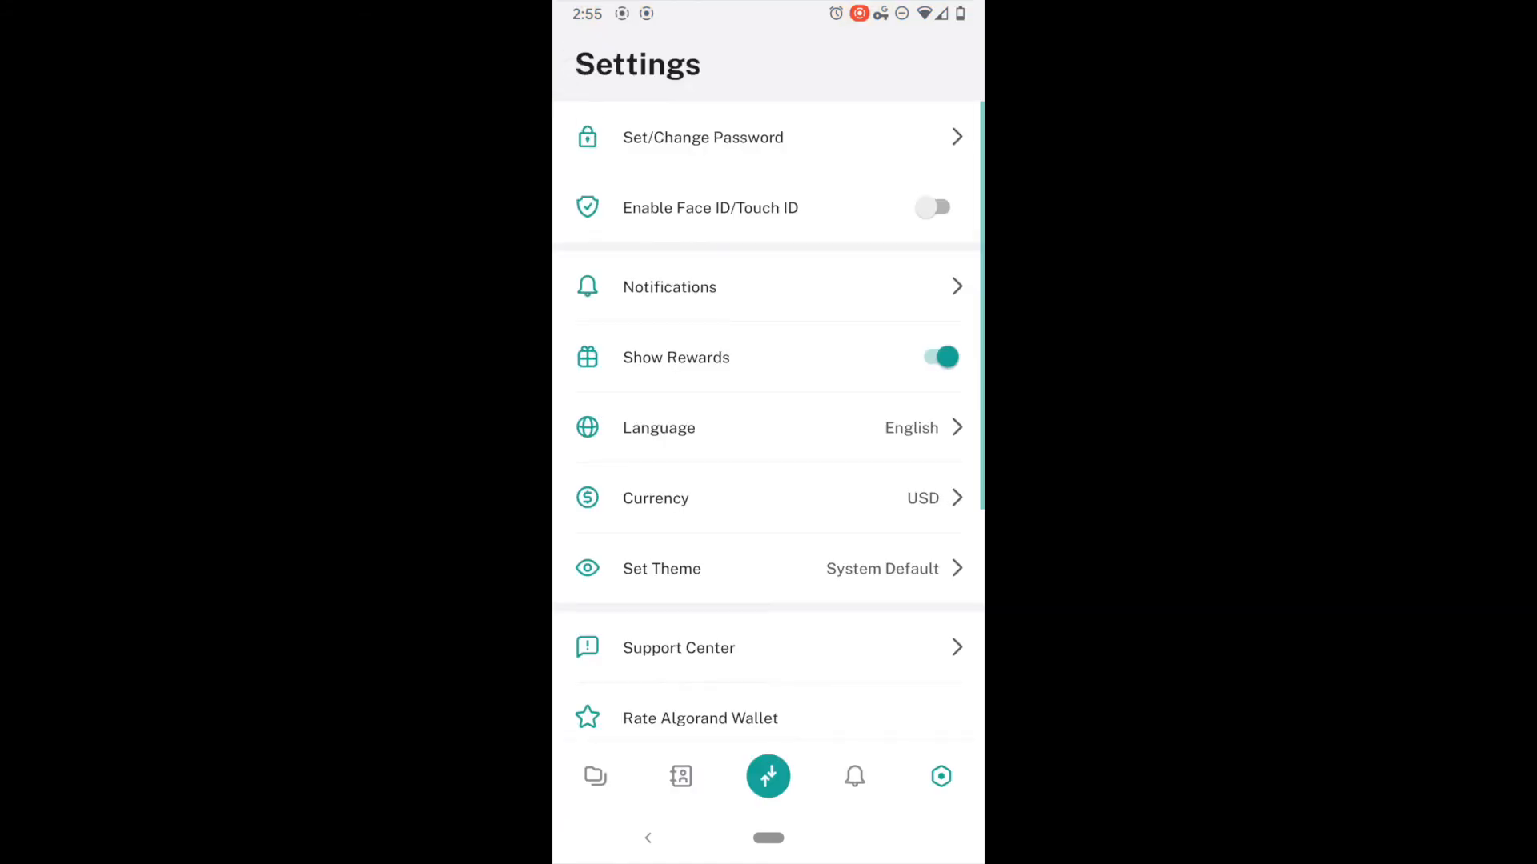
{"action": "left_click", "coordinate": [594, 777]}
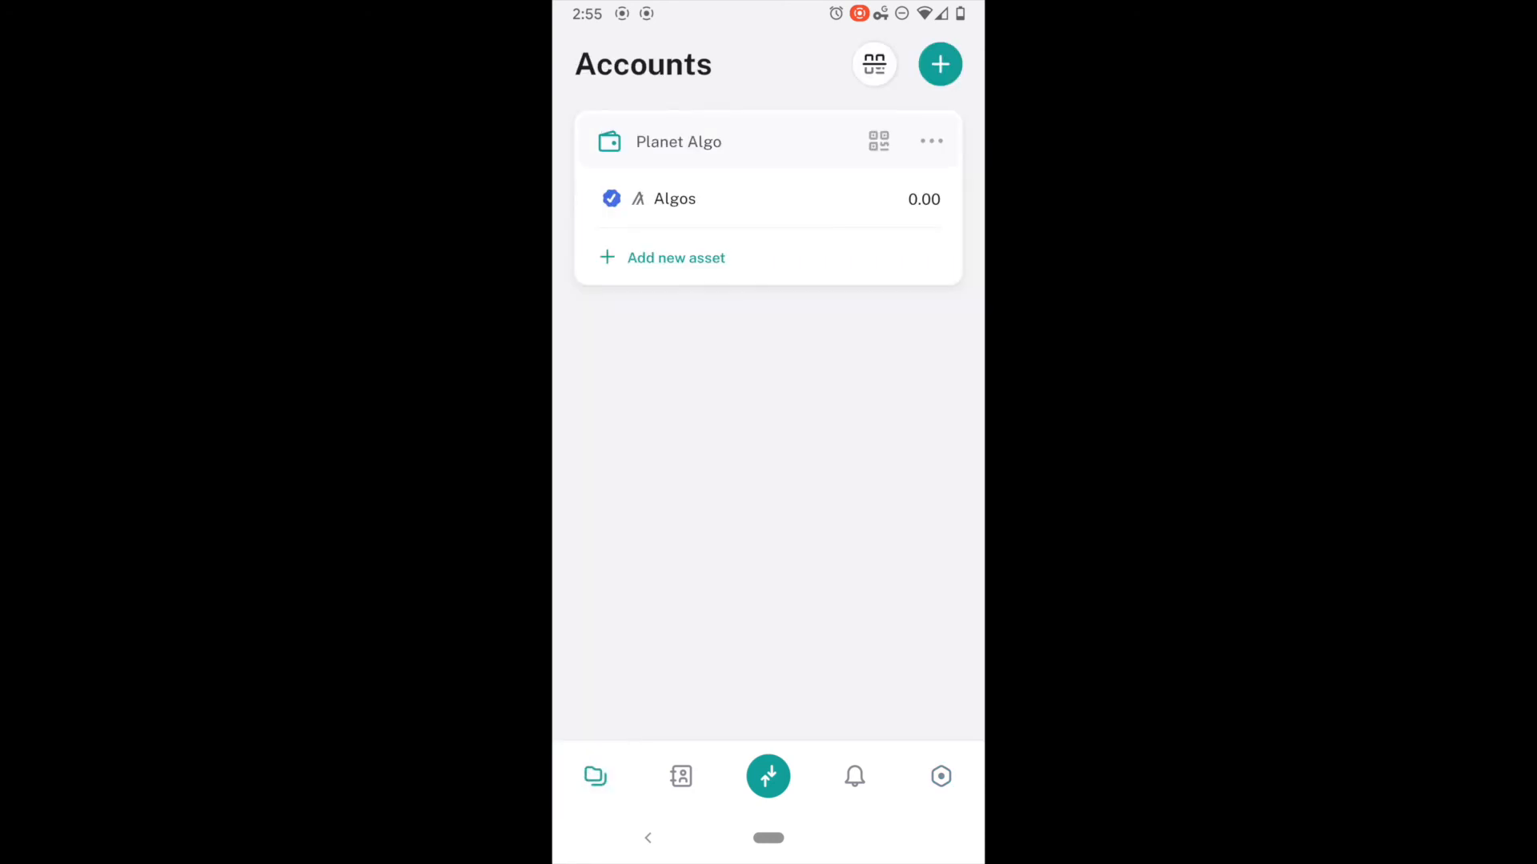